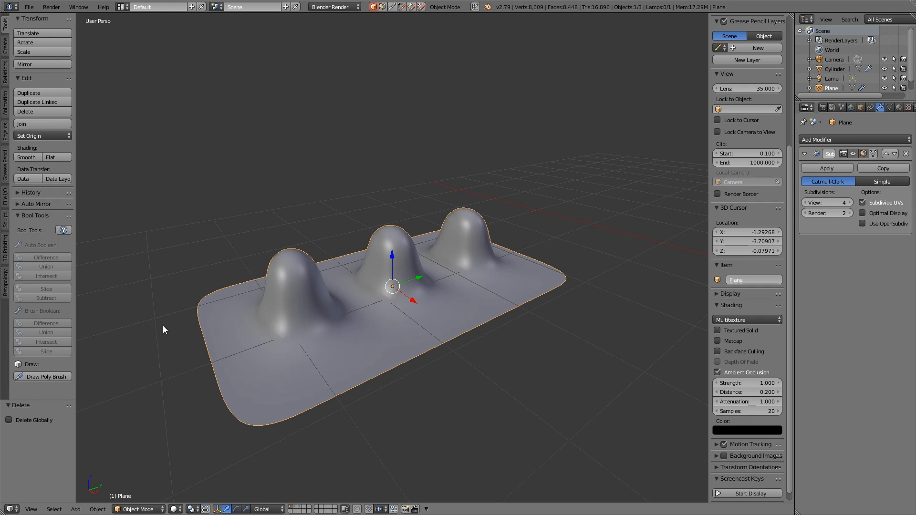
mouse_move(435, 368)
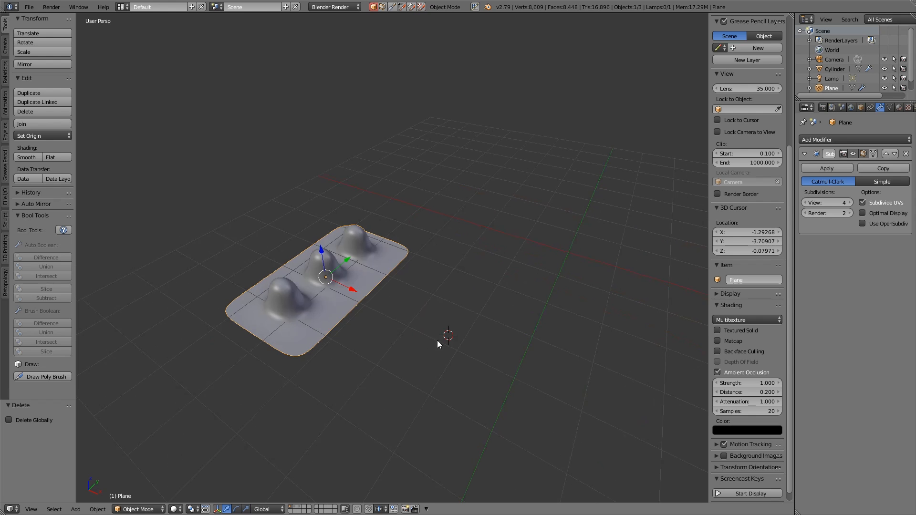
Step: Add a plane beside the bumpy sheet, scale it along Y, and enter Edit Mode
left_click(75, 509)
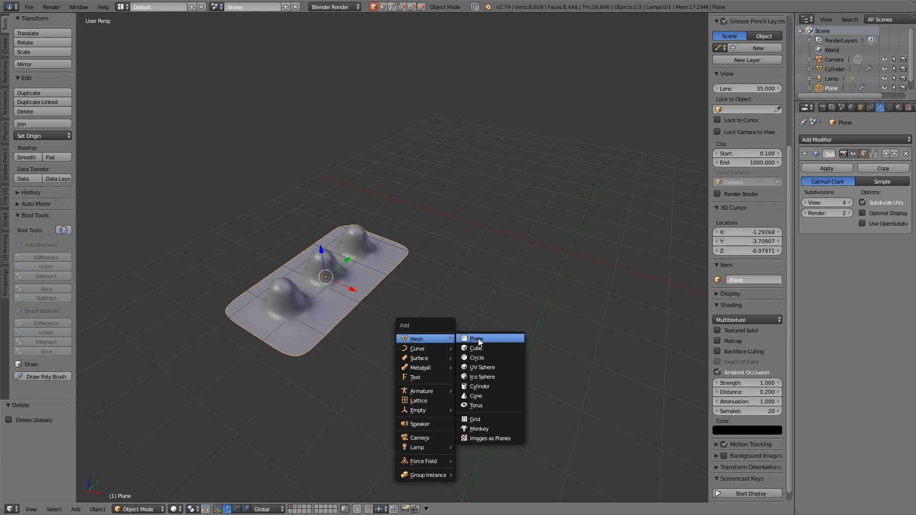
left_click(477, 337)
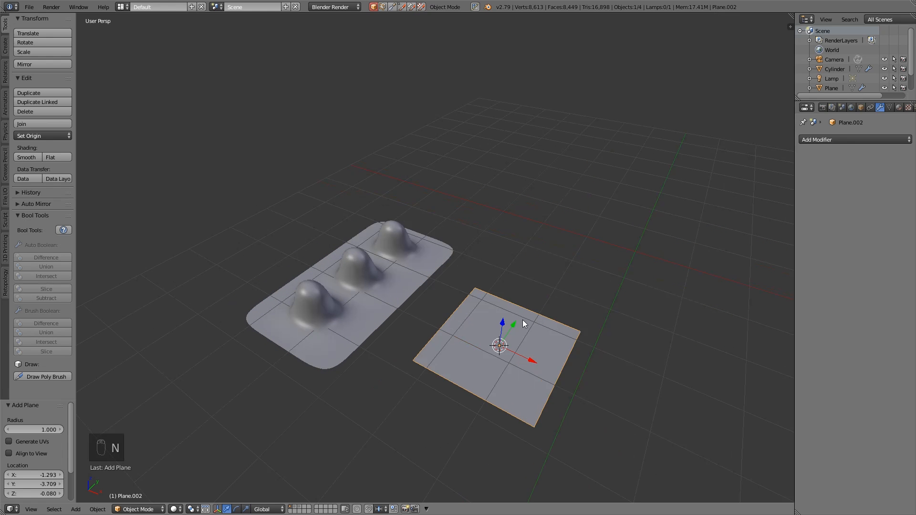
key("s")
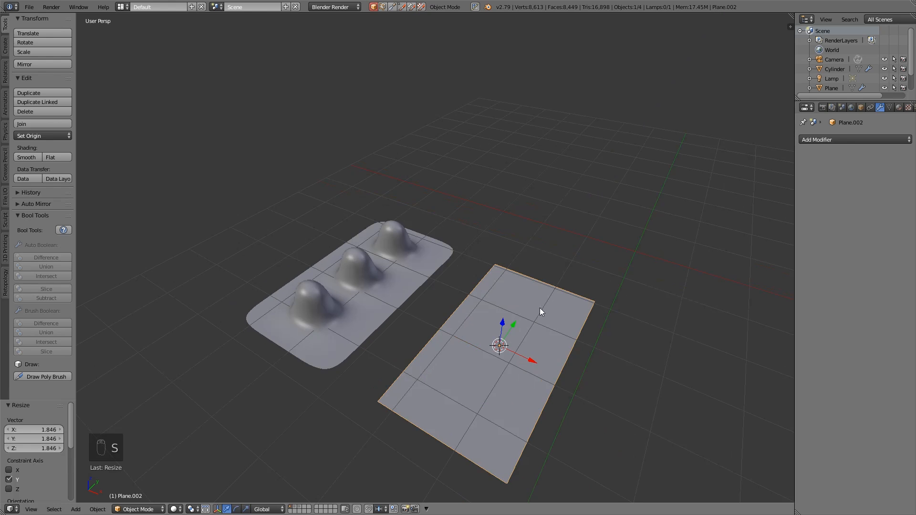
key("Tab")
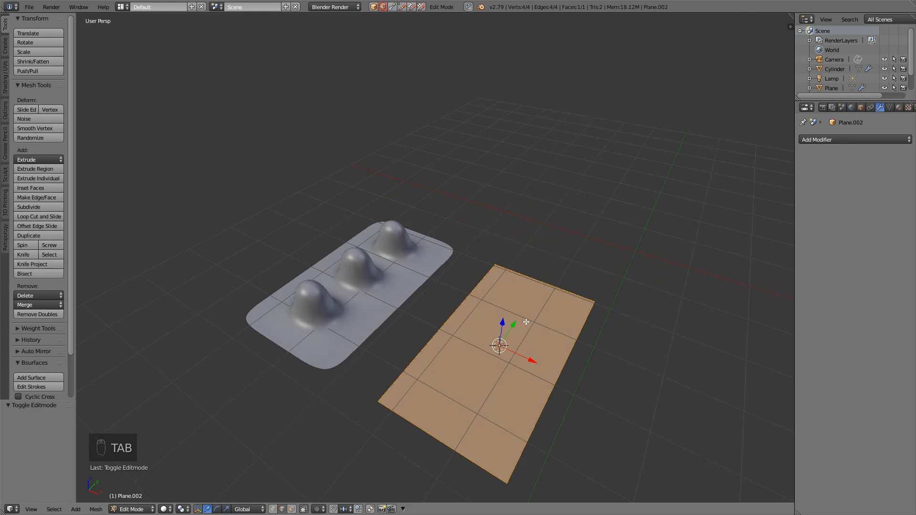
Step: Loop-cut the plane into a grid and extrude three selected faces upward into blocks
key("ctrl+r")
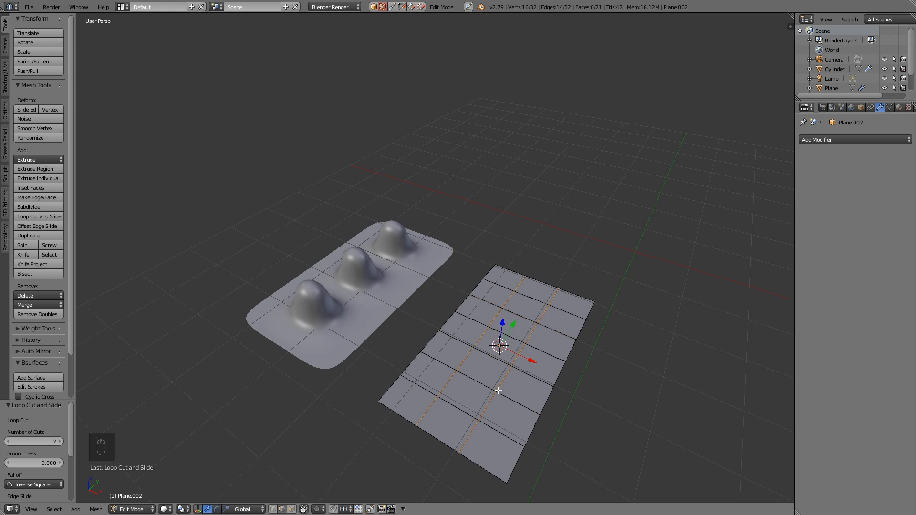
key("Ctrl+Tab")
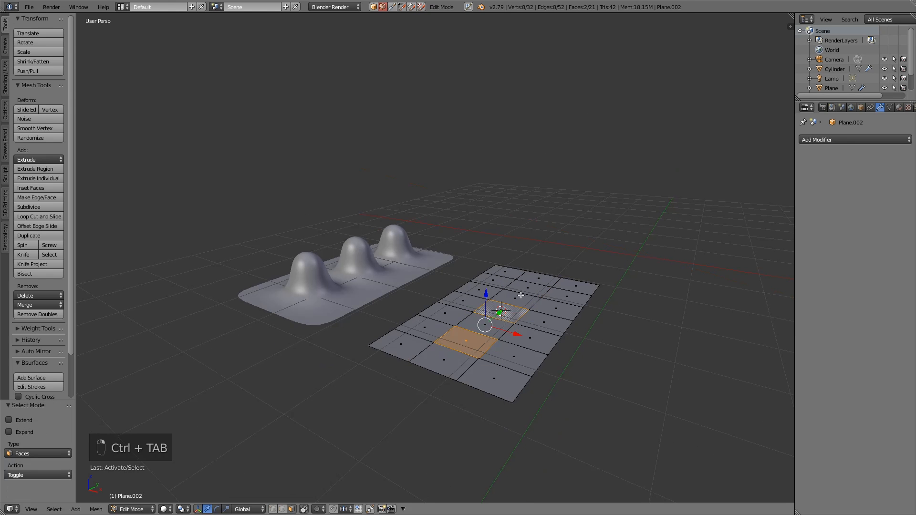
key("e")
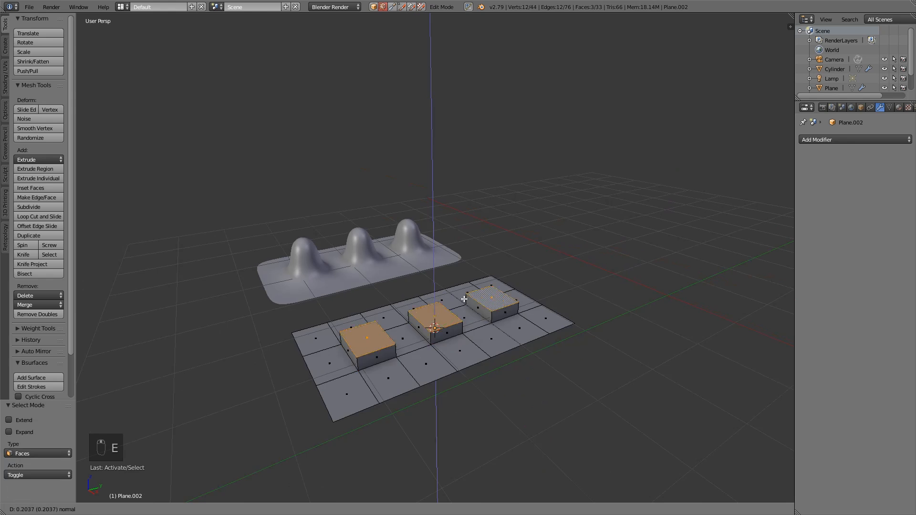
Step: Add a Subdivision Surface modifier at viewport level 3 and shade the plane smooth
left_click(853, 139)
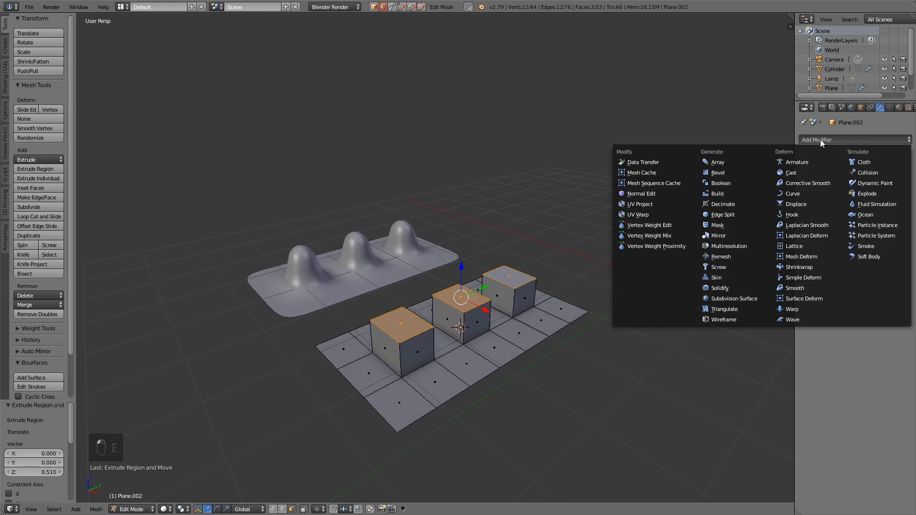
left_click(732, 297)
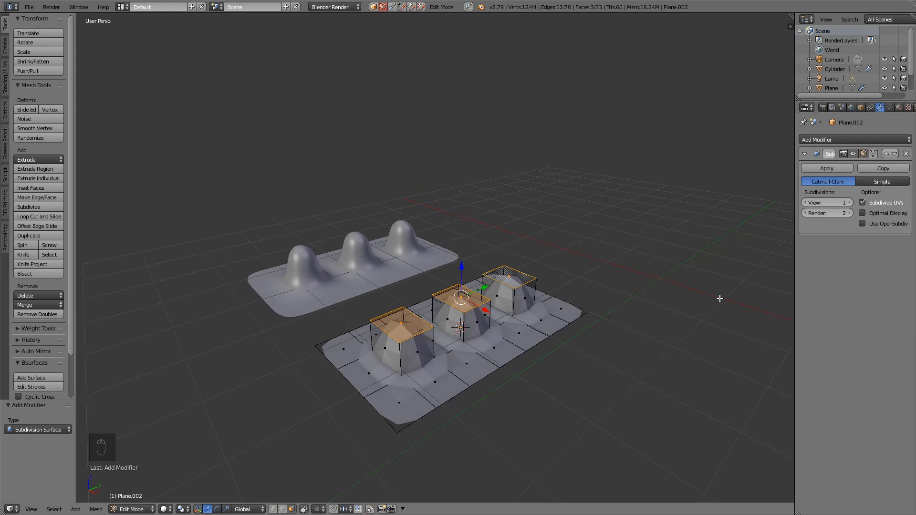
left_click(848, 203)
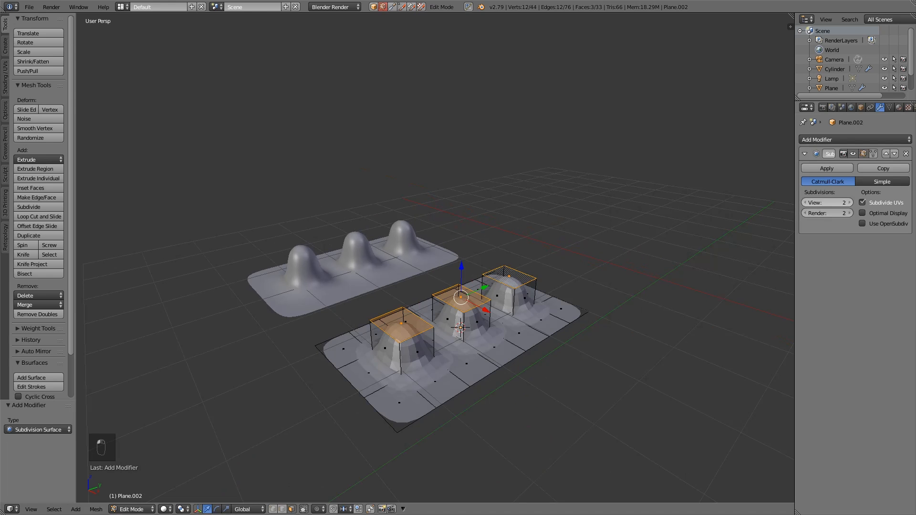
key("Tab")
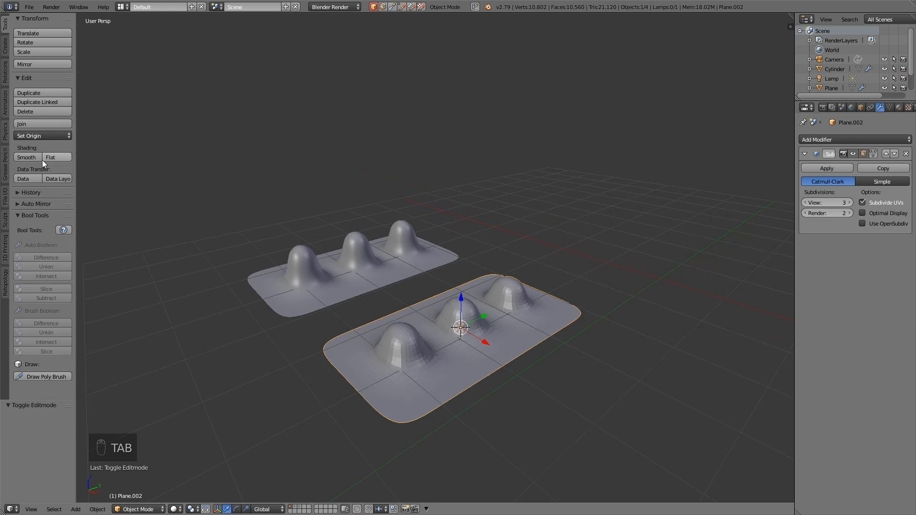
left_click(27, 157)
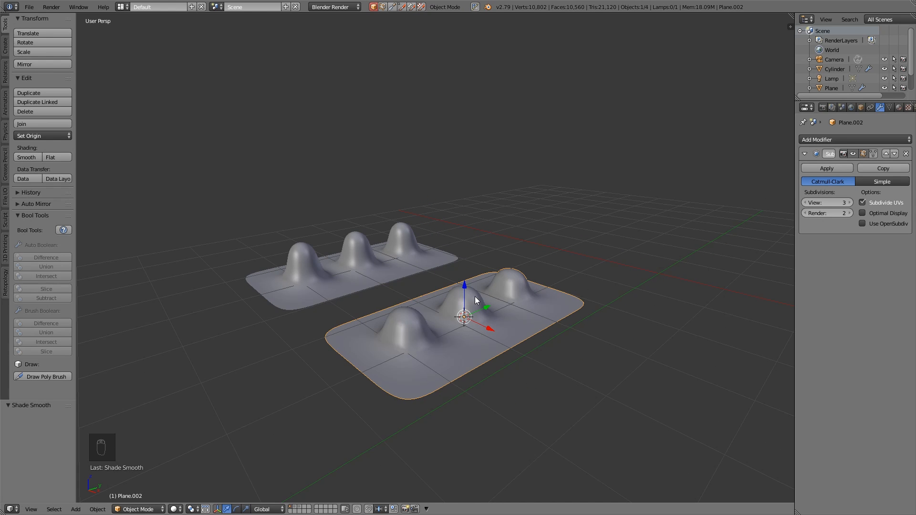
Step: Raise the block tops taller along Z and isolate the pillared plane in local view
key("Tab")
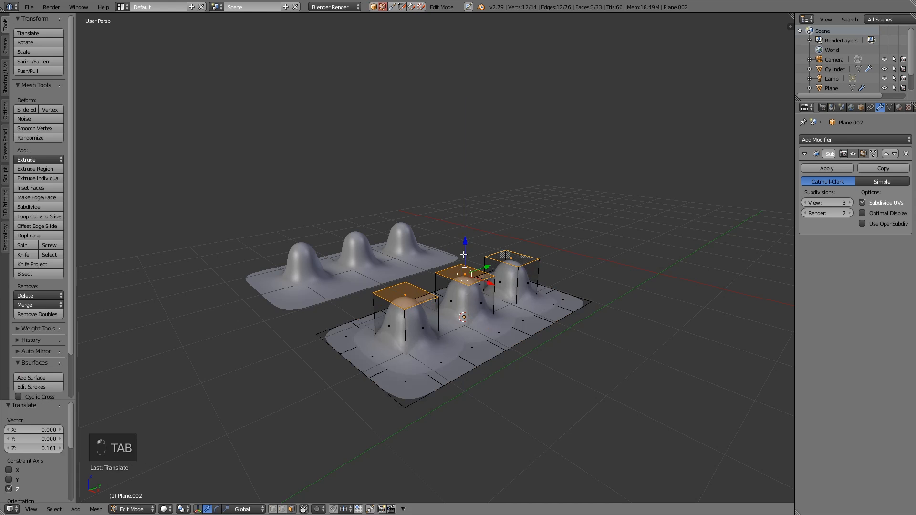
key("Tab")
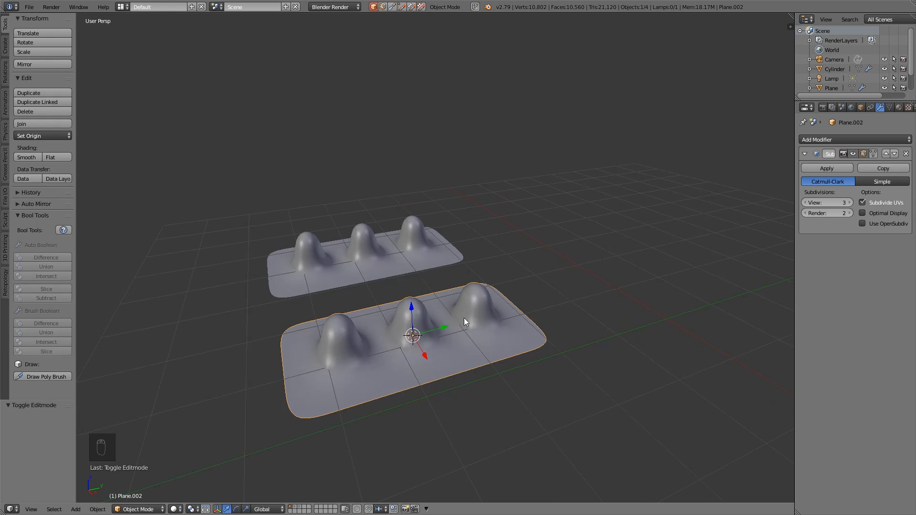
key("NUMPAD_PERIOD")
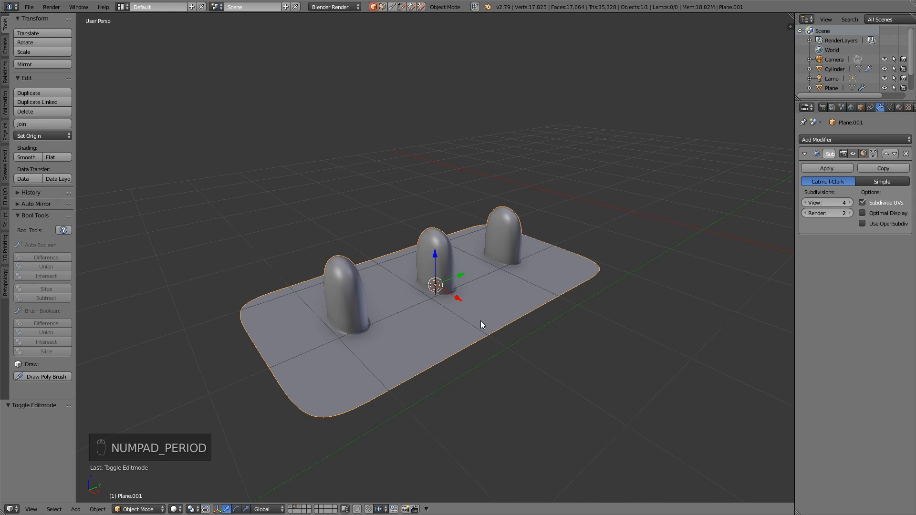
mouse_move(344, 327)
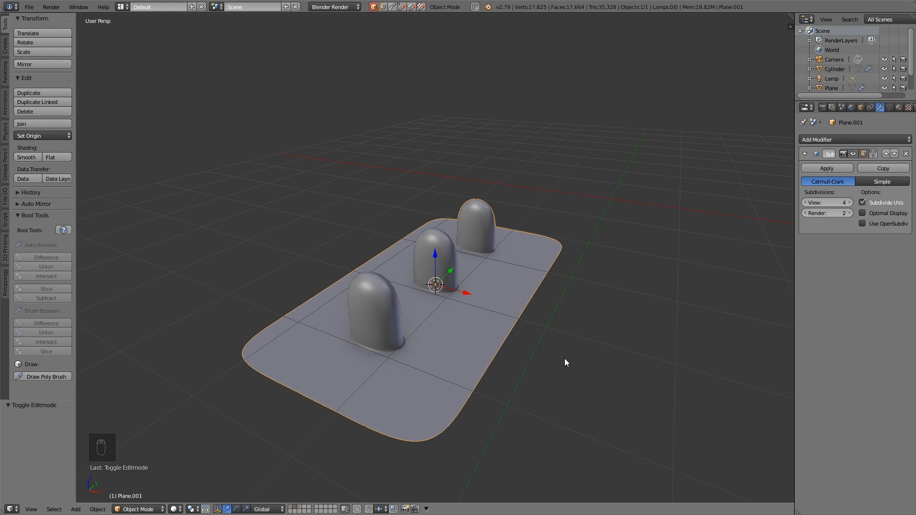
mouse_move(398, 415)
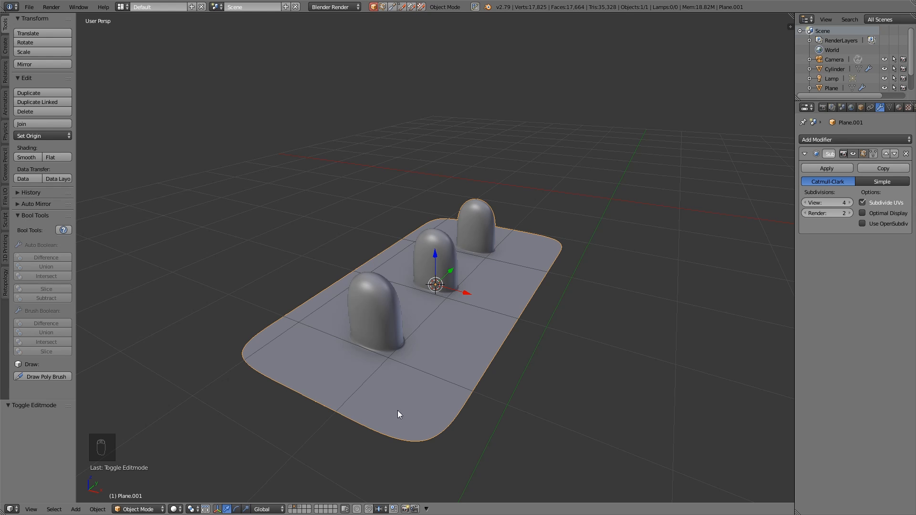
mouse_move(291, 508)
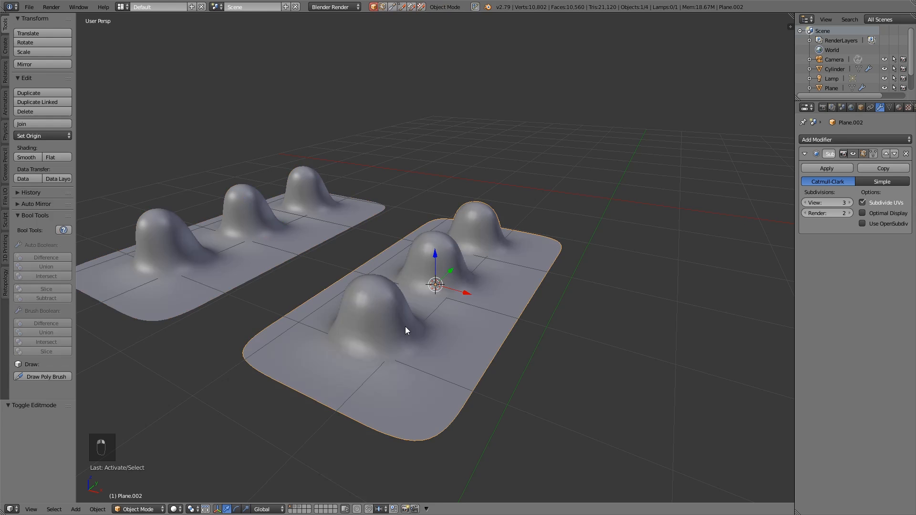
Step: Move the bumpy plane to the pillared plane's layer, position it alongside, and edit its mesh
key("m")
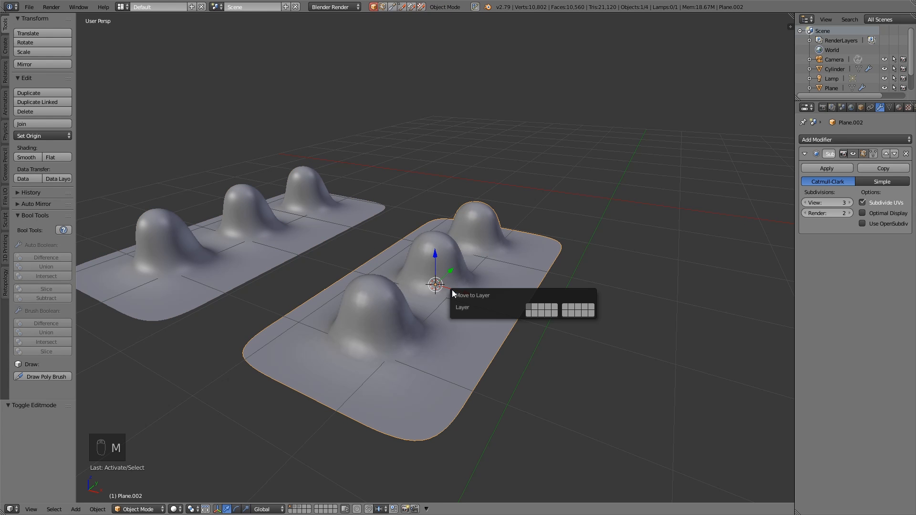
left_click(532, 309)
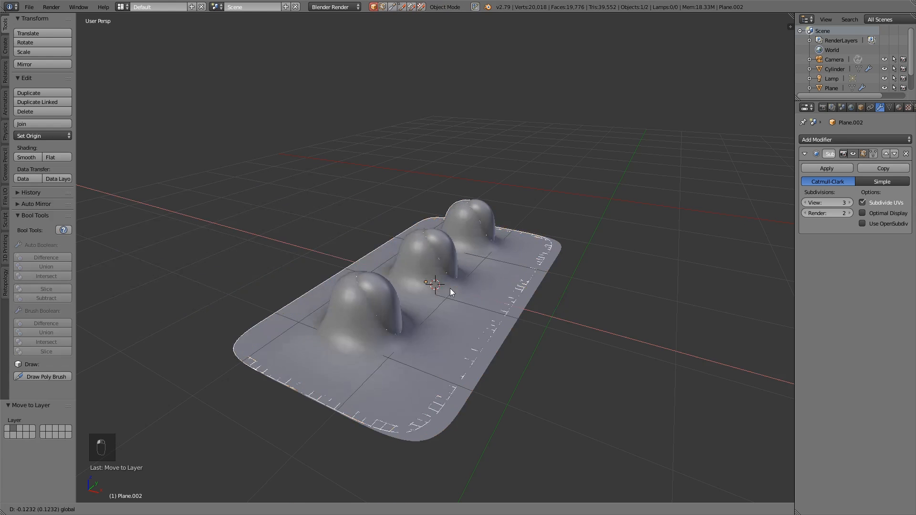
key("Tab")
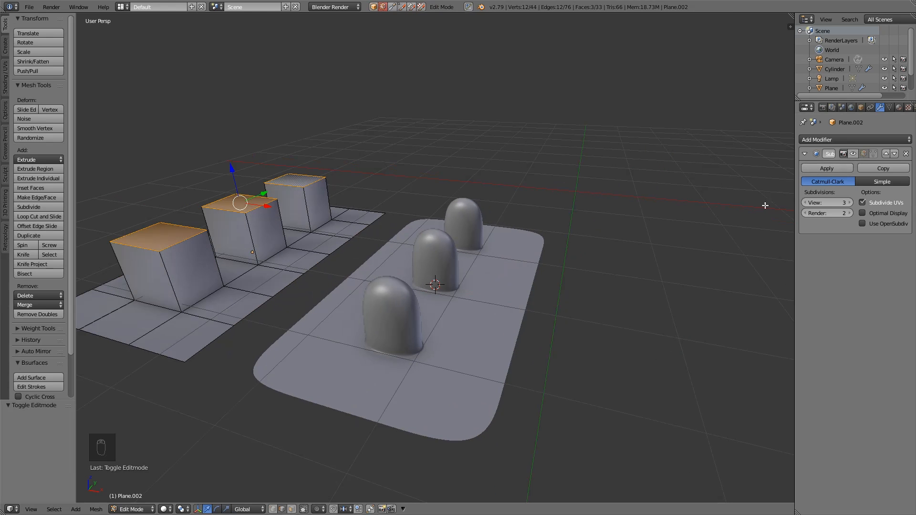
mouse_move(175, 256)
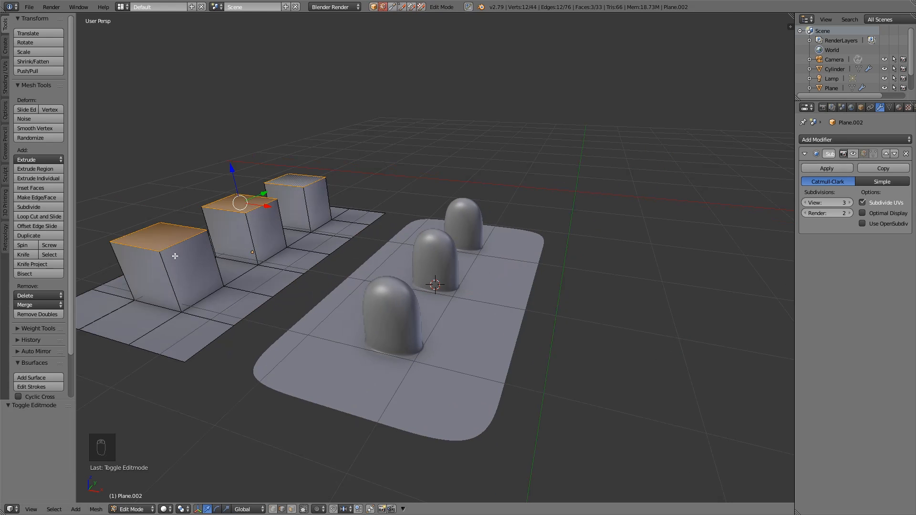
Step: Cut a sharpening edge loop near a block's base and check the smoothed result
key("ctrl+r")
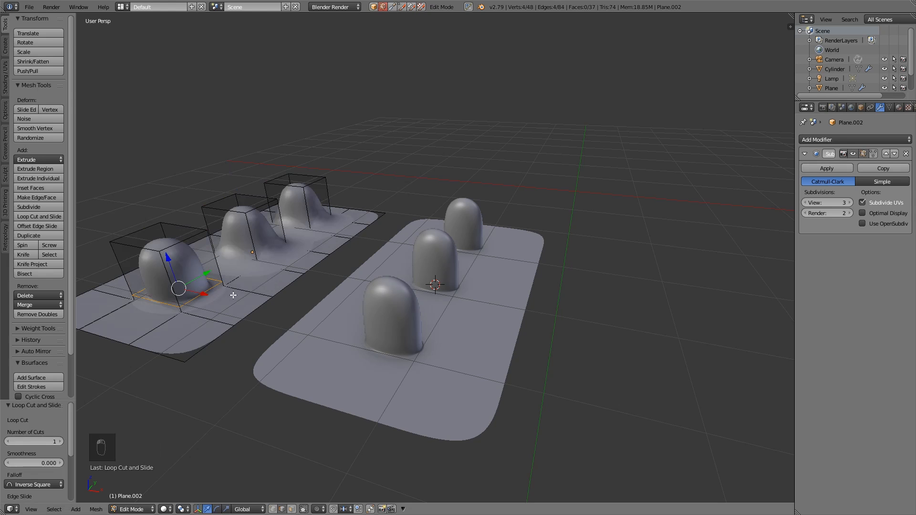
key("Tab")
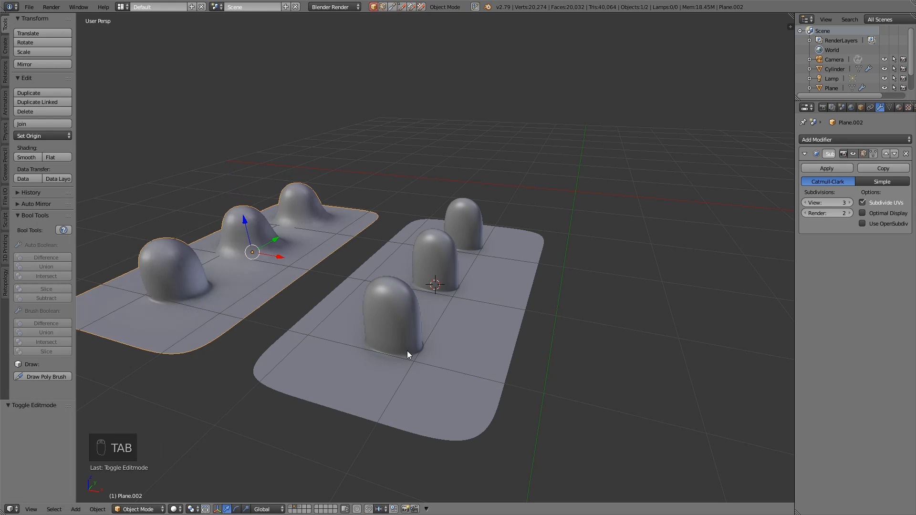
key("Tab")
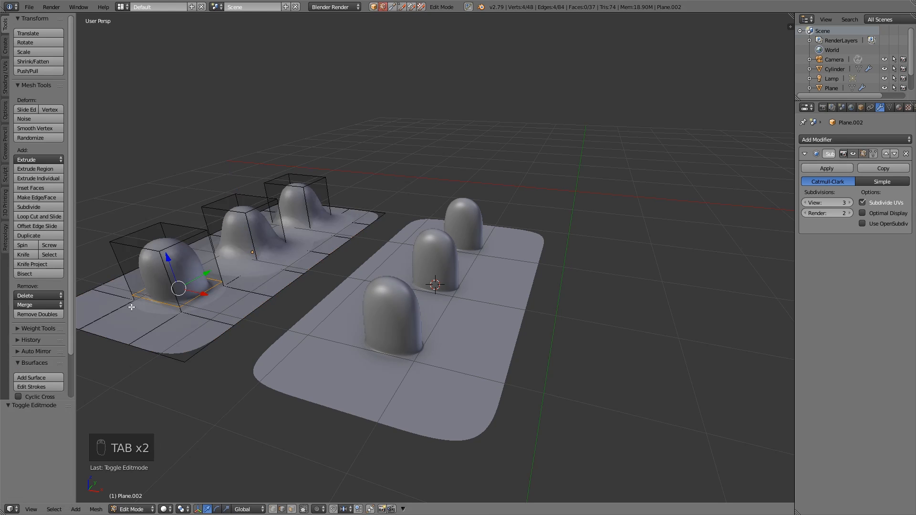
mouse_move(233, 280)
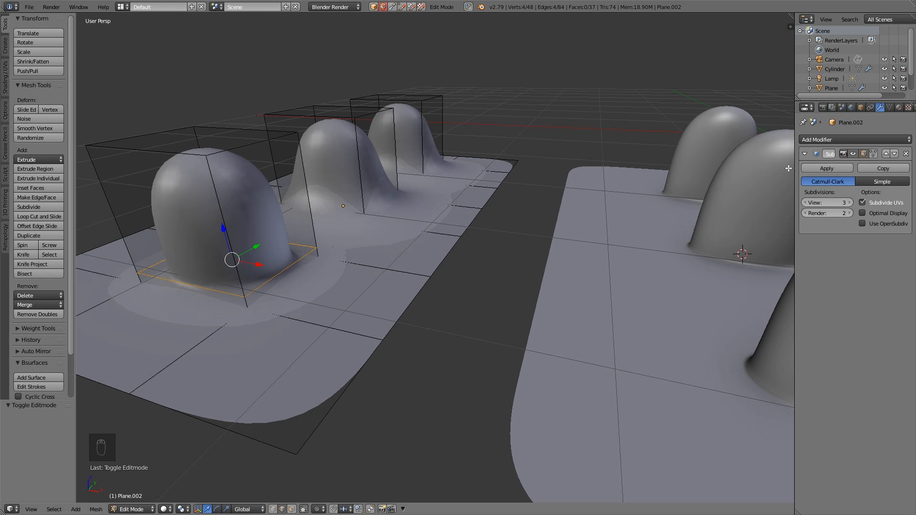
Step: Add an edge loop hugging the front bump's base and preview the sharper footing
left_click(863, 154)
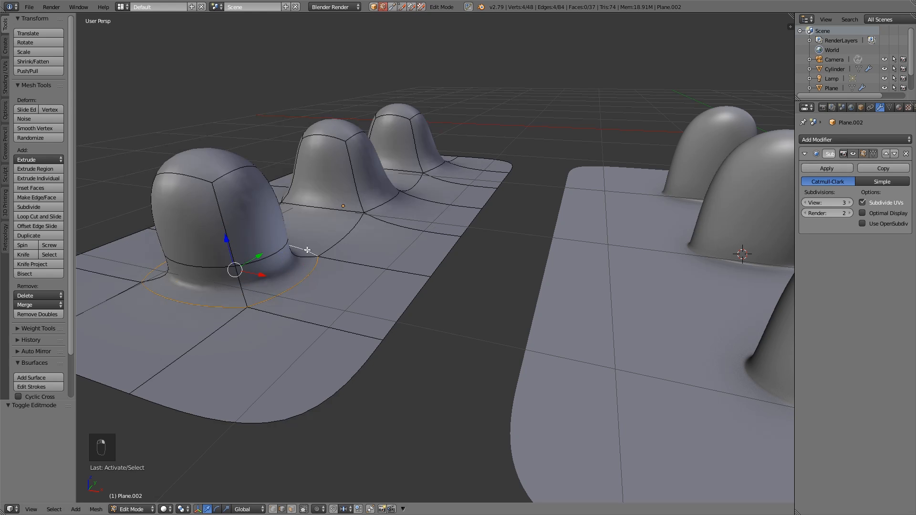
mouse_move(335, 257)
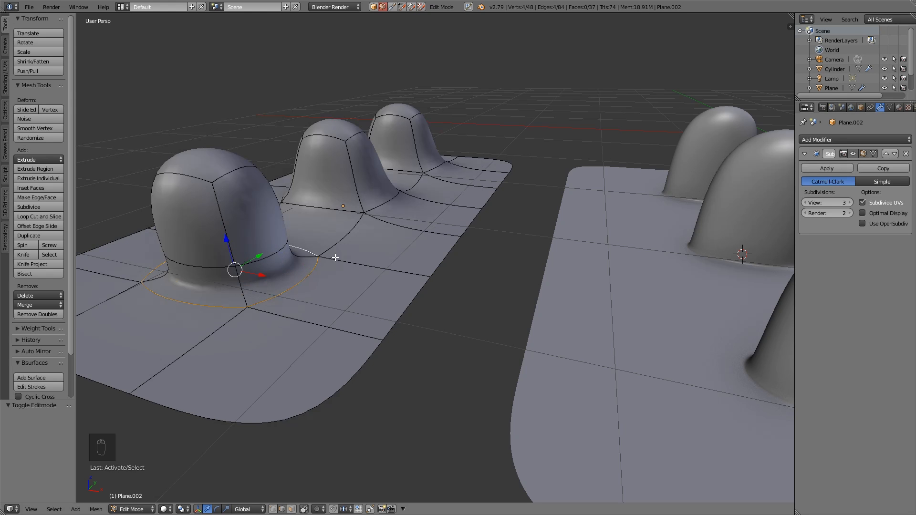
mouse_move(335, 259)
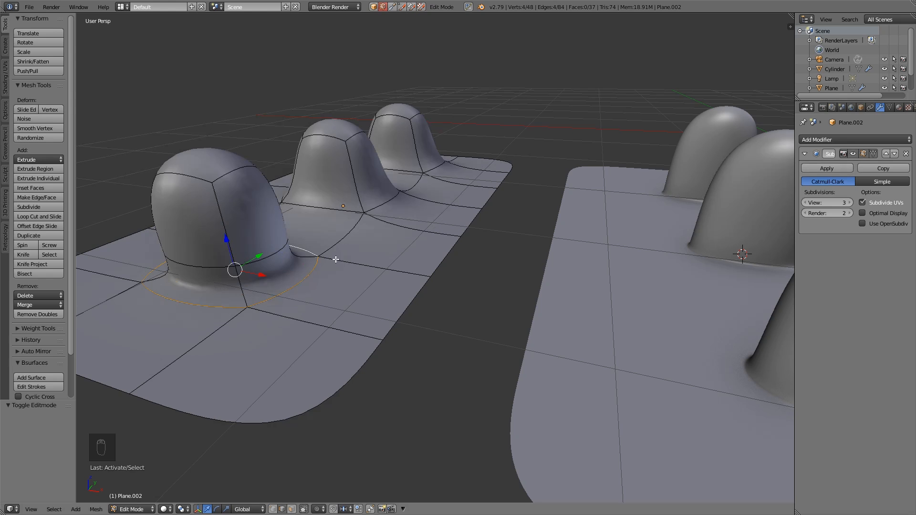
key("ctrl+r")
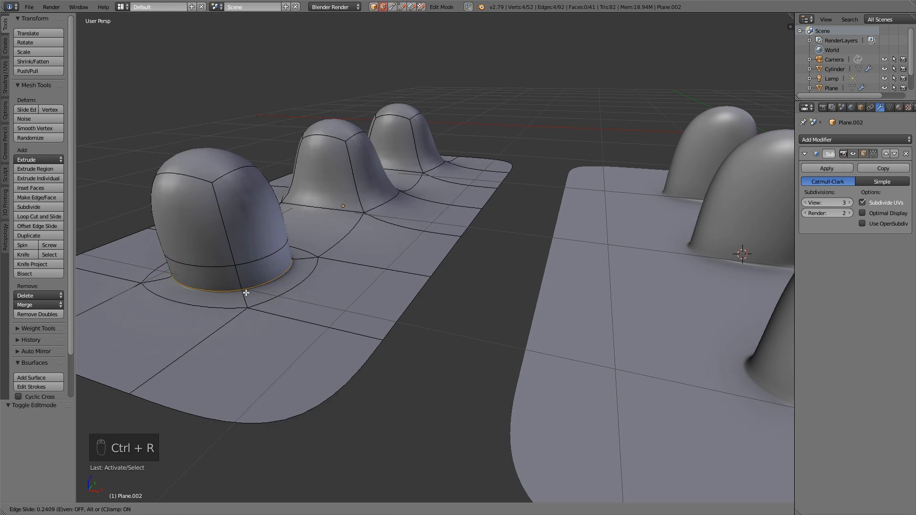
key("Tab")
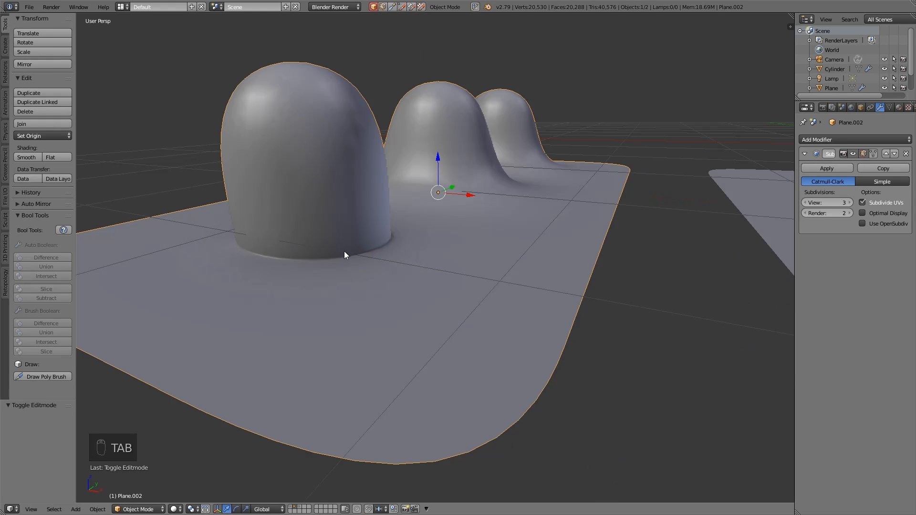
Step: Knife-cut extra edges around the front bump's base and preview the smoothing
key("Tab")
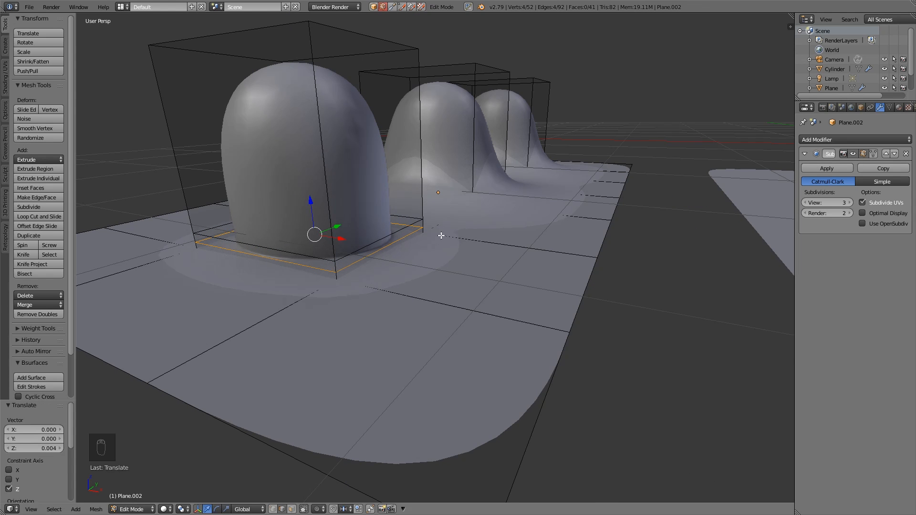
mouse_move(374, 292)
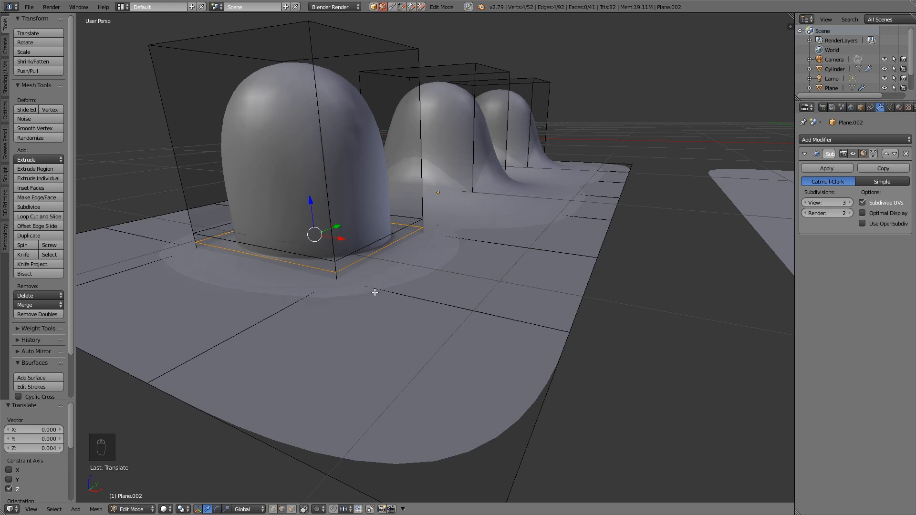
key("k")
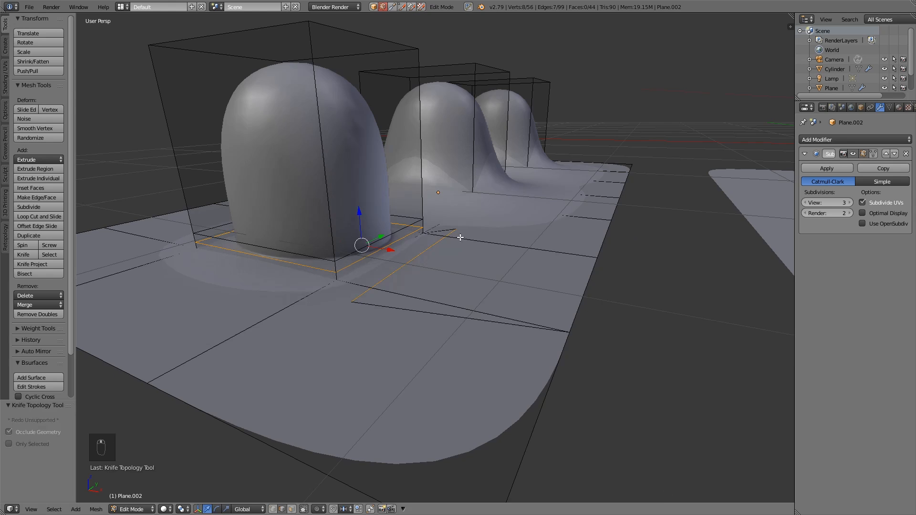
key("k")
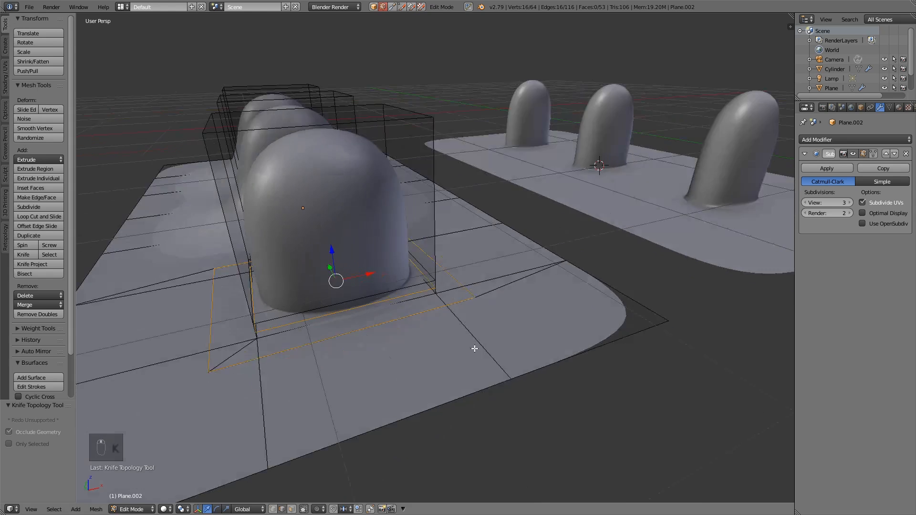
key("Tab")
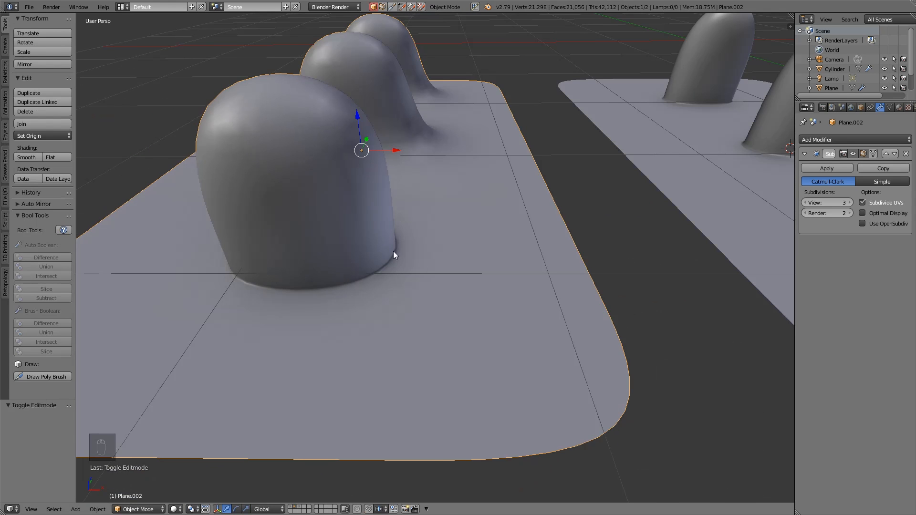
key("Tab")
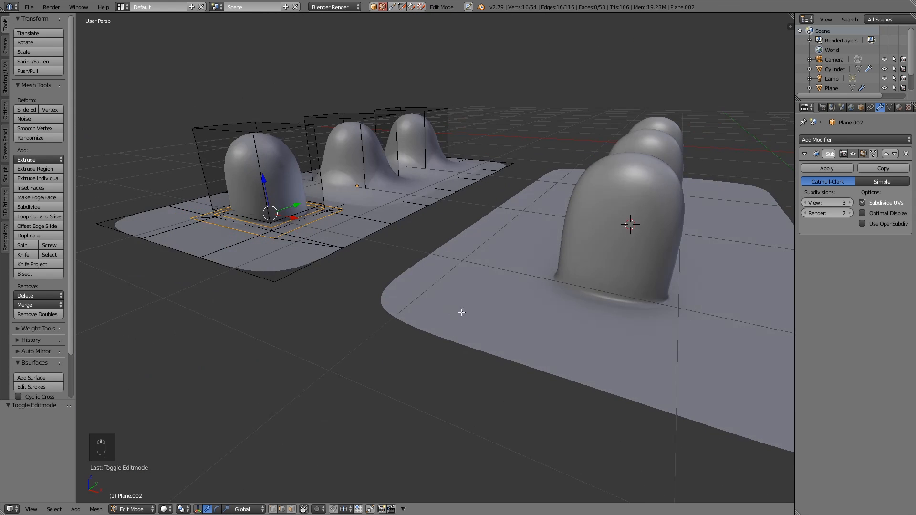
Step: Compare the smoothed first plate with its cage, then inspect the second plate's mesh
key("Tab")
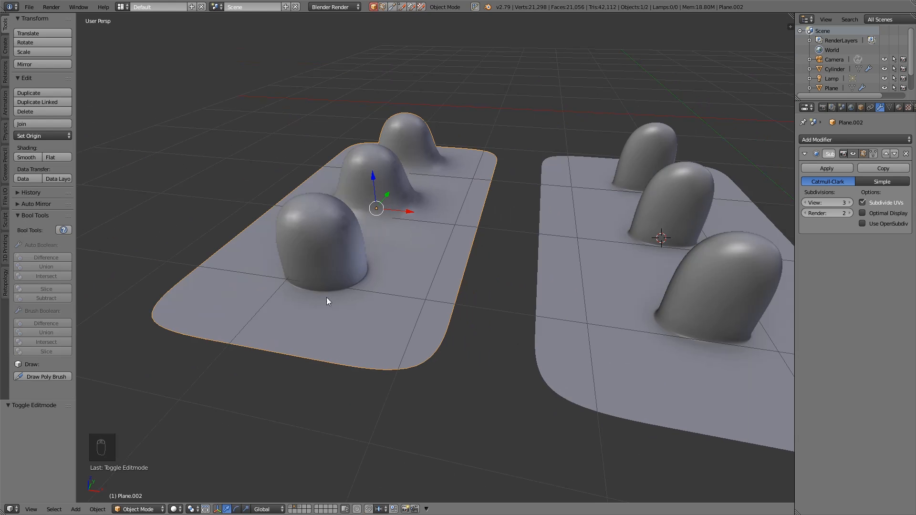
key("Tab")
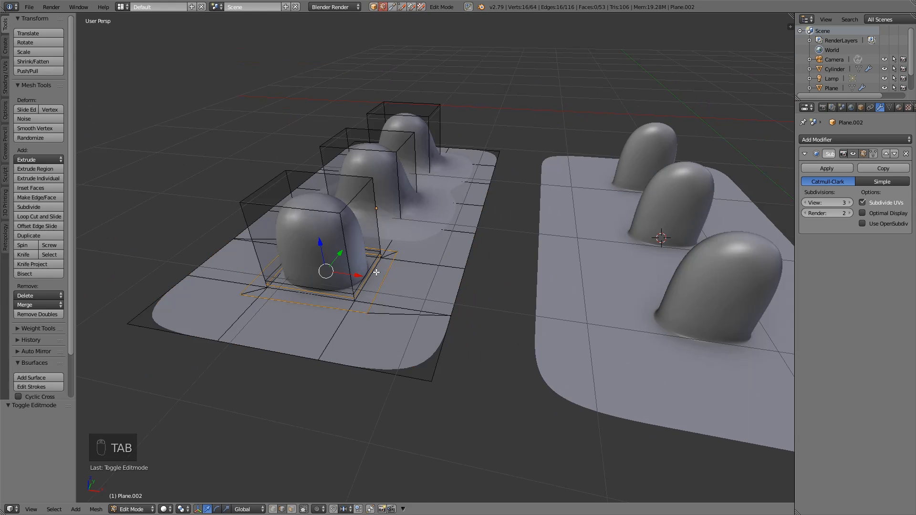
key("Tab")
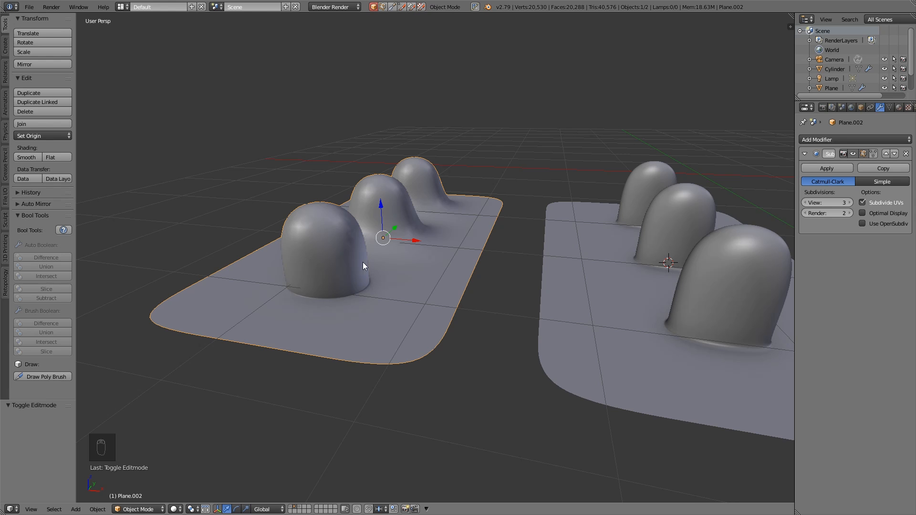
mouse_move(352, 320)
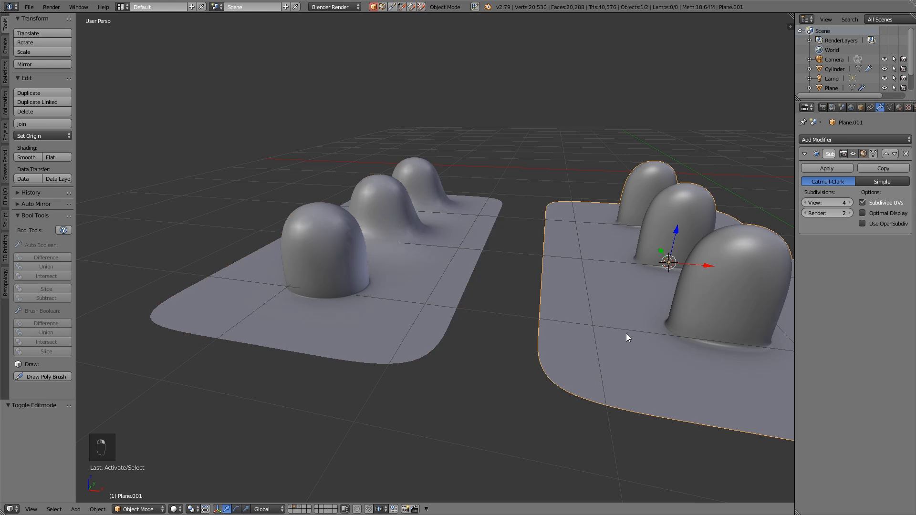
key("Tab")
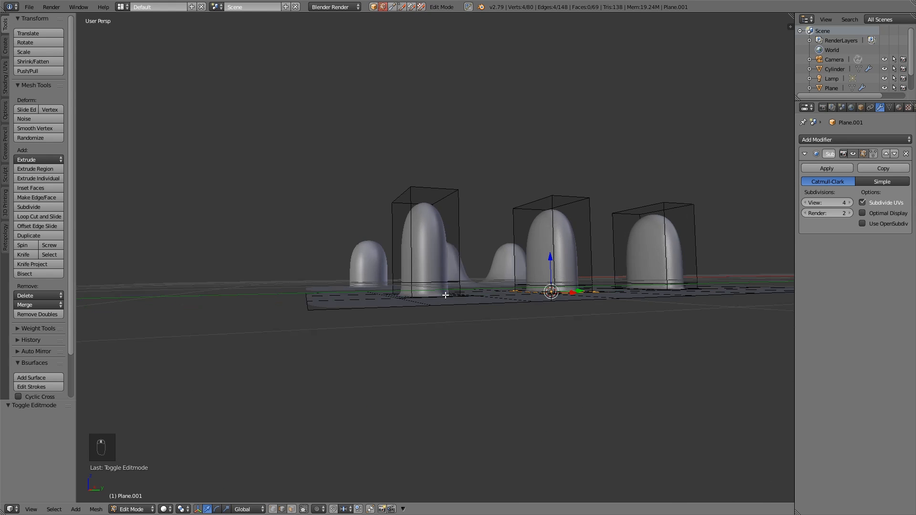
key("Tab")
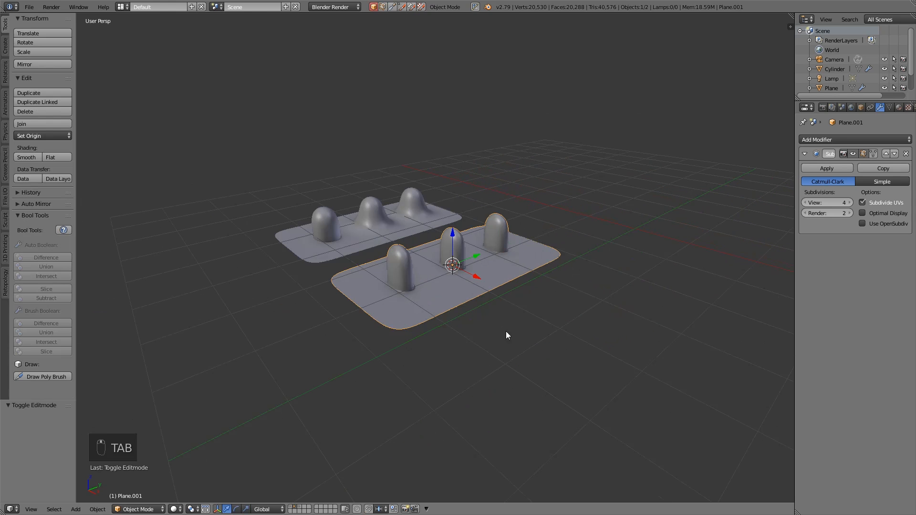
Step: Add a third plane, subdivide it into a grid with 6 cuts, and inset three faces
key("shift+a")
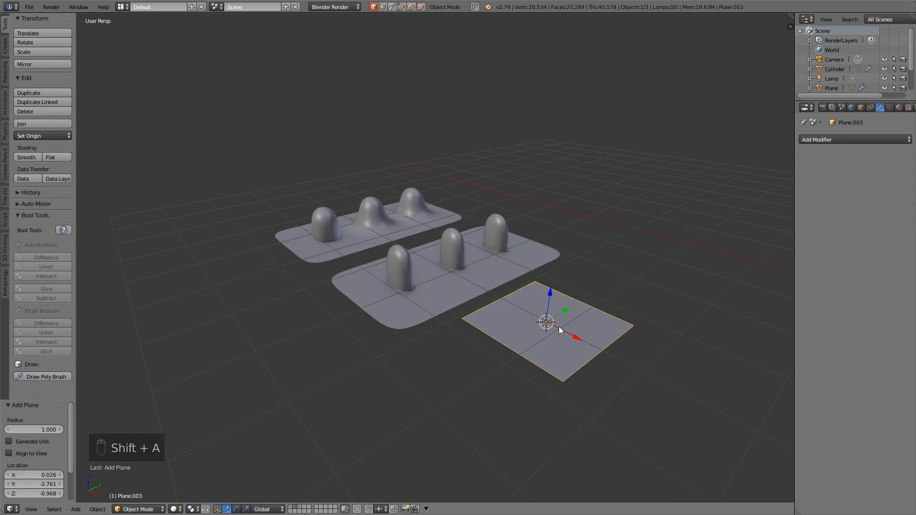
key("Tab")
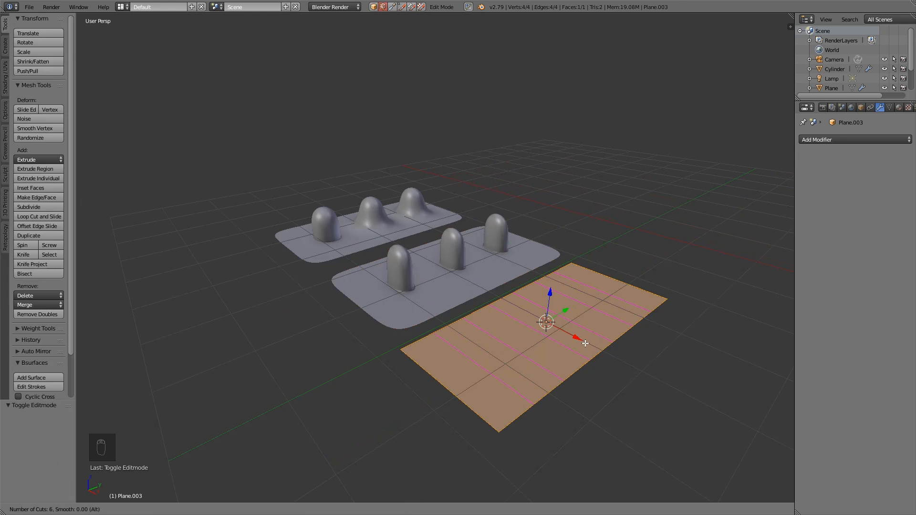
left_click(493, 356)
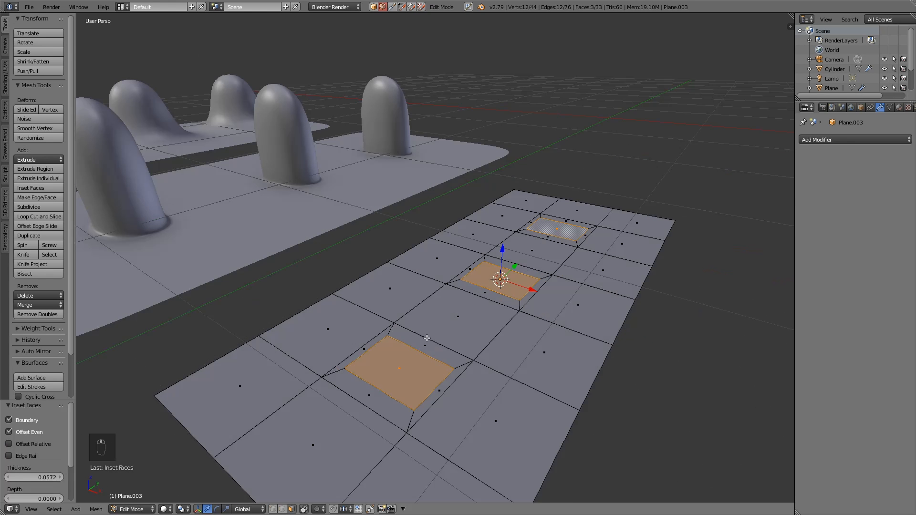
mouse_move(337, 367)
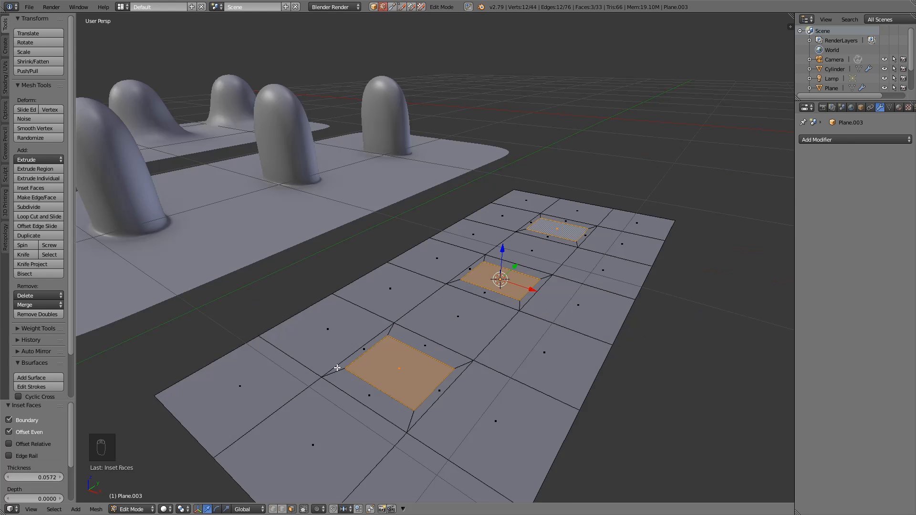
mouse_move(516, 273)
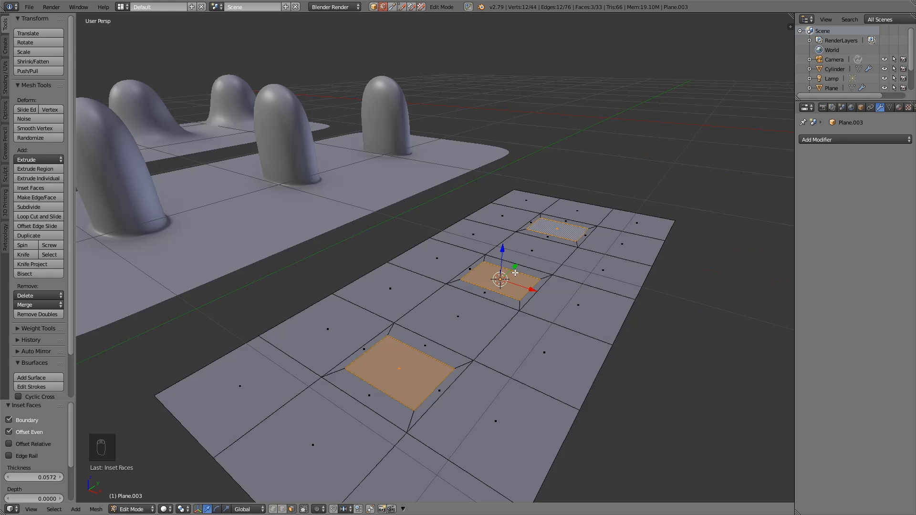
Step: Extrude the three inset squares into blocks, add subdivision smoothing and smooth shading
key("e")
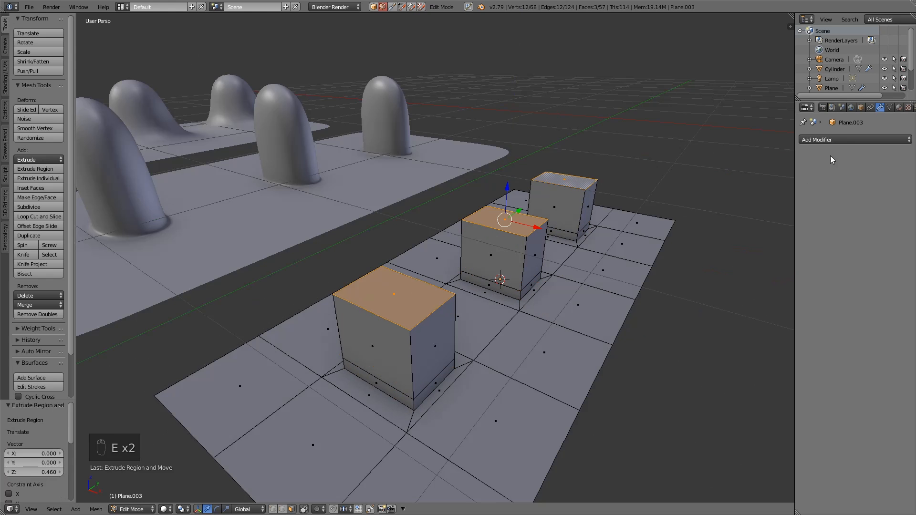
left_click(853, 139)
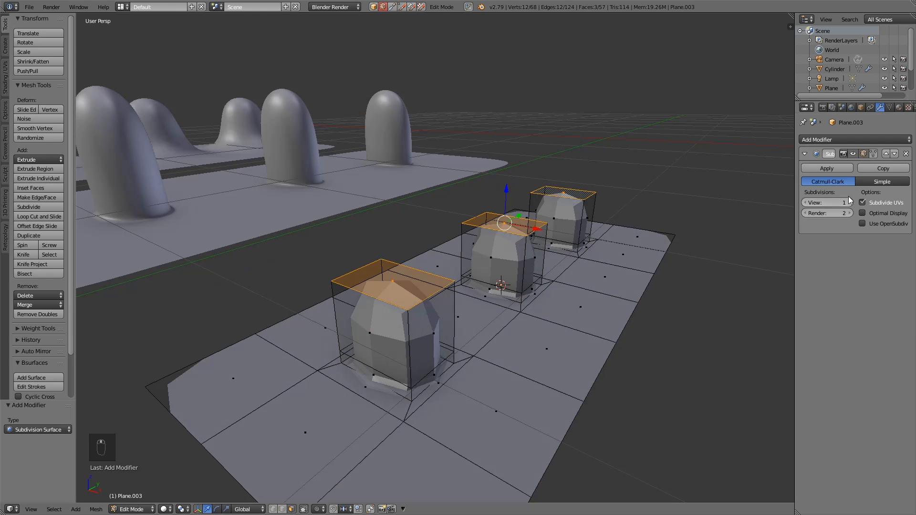
key("Tab")
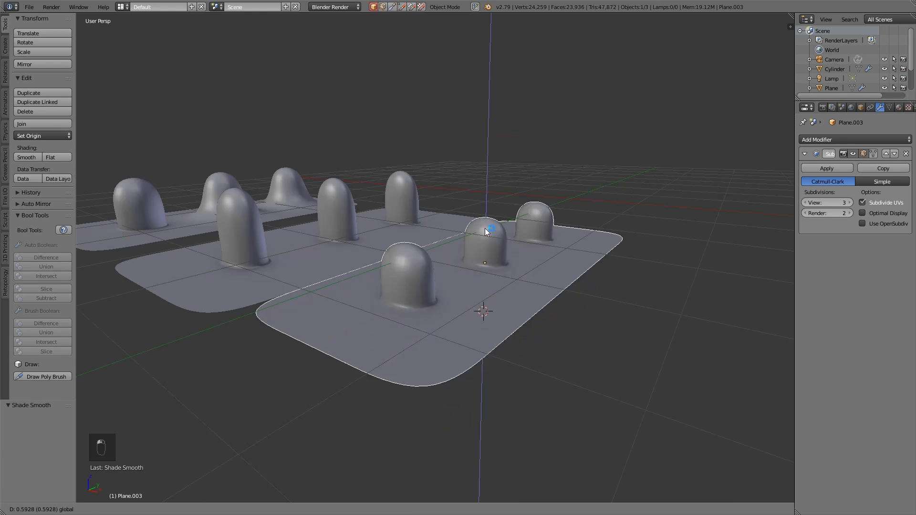
key("Tab")
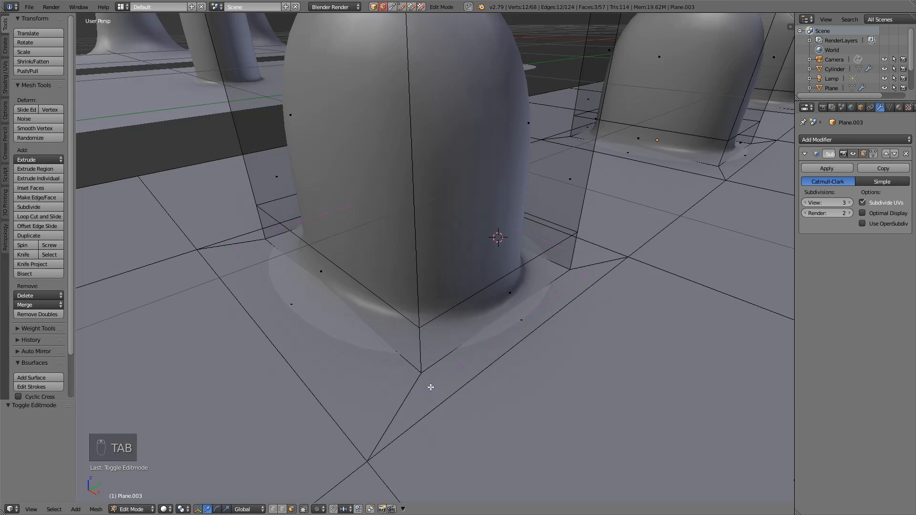
Step: Add a base edge loop on the third plate, finish it, and bring up the cylinder with the strip
key("ctrl+r")
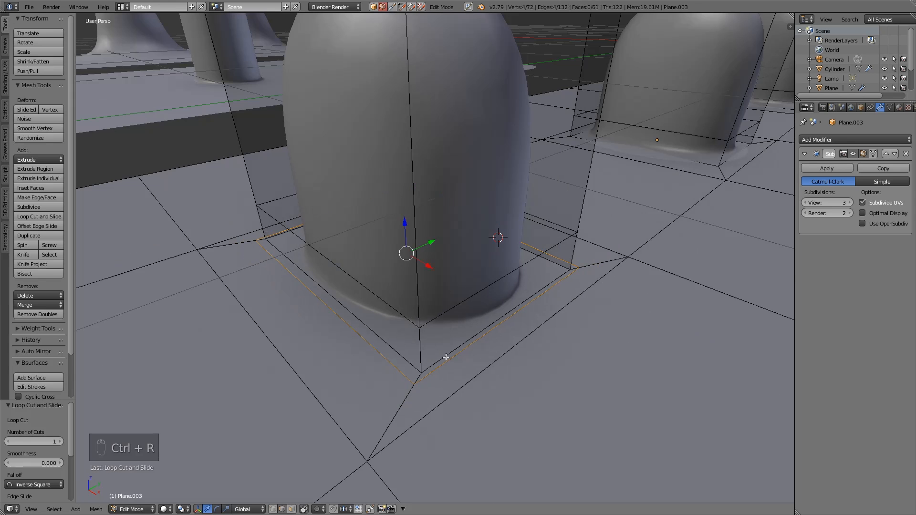
left_click(446, 358)
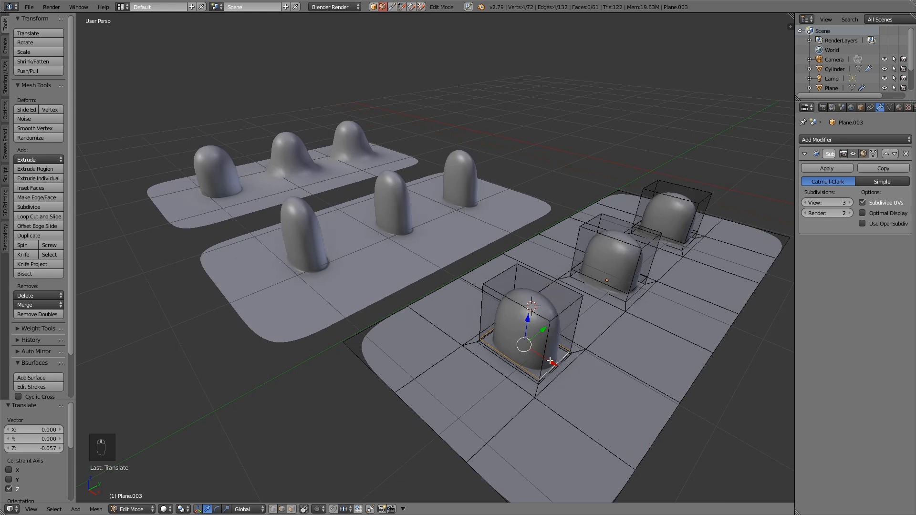
mouse_move(599, 384)
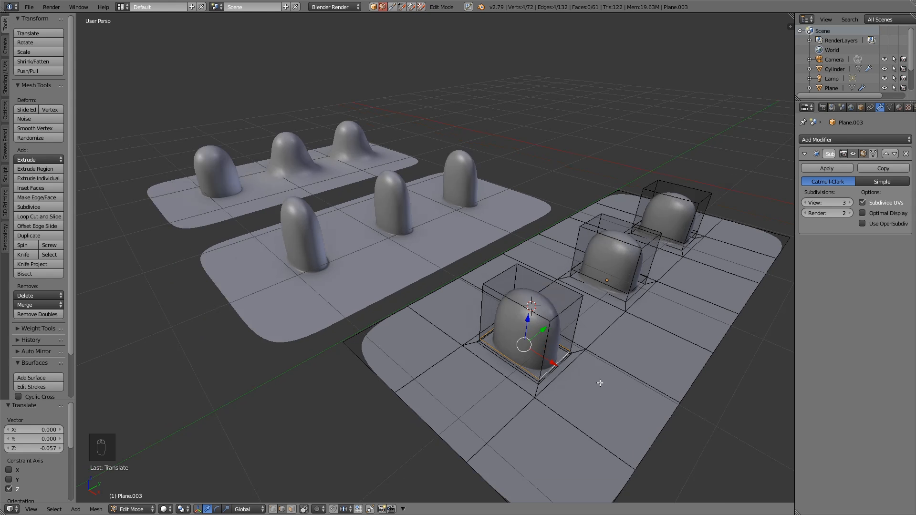
mouse_move(571, 384)
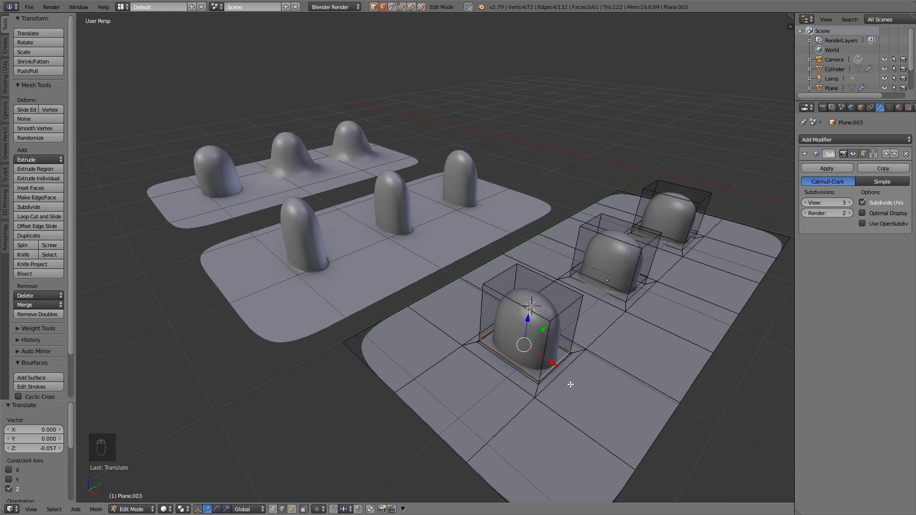
mouse_move(622, 384)
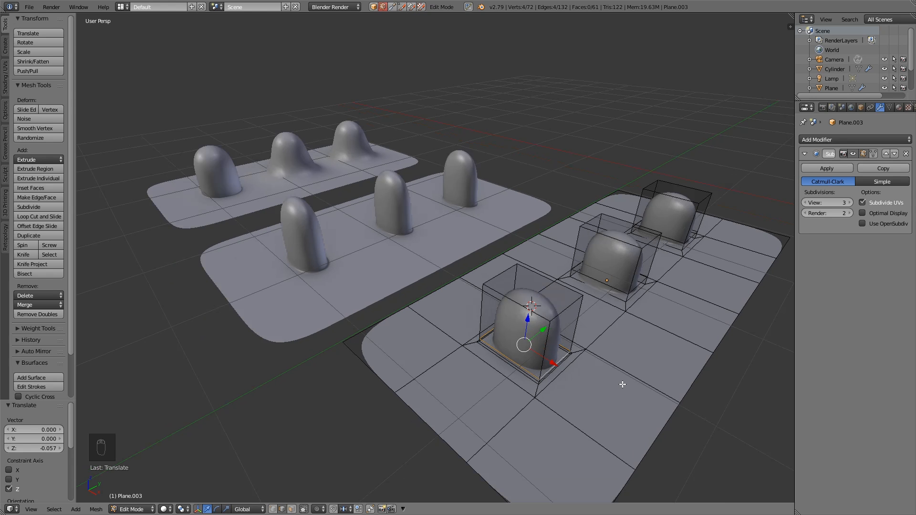
mouse_move(621, 386)
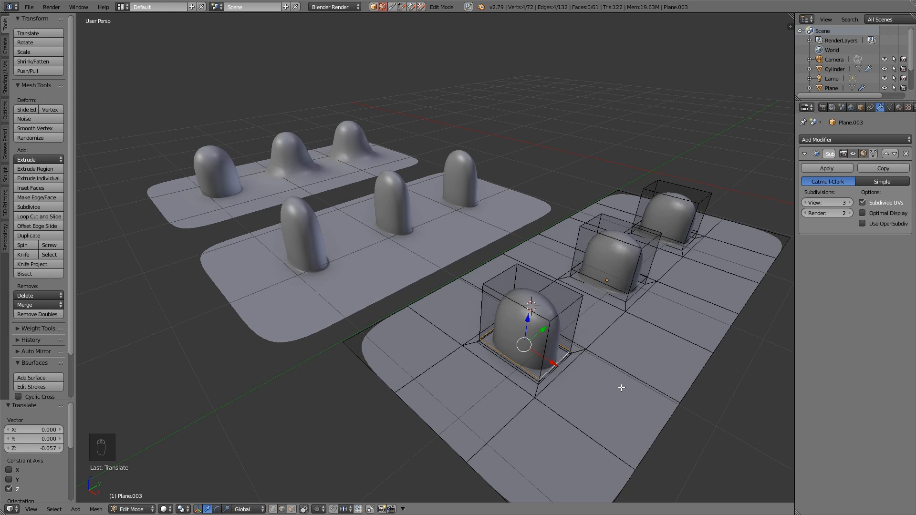
key("Tab")
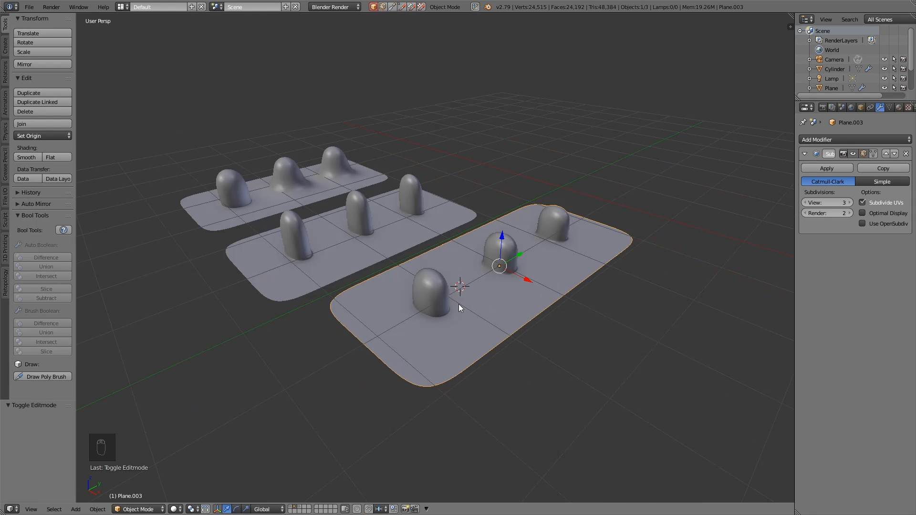
mouse_move(434, 290)
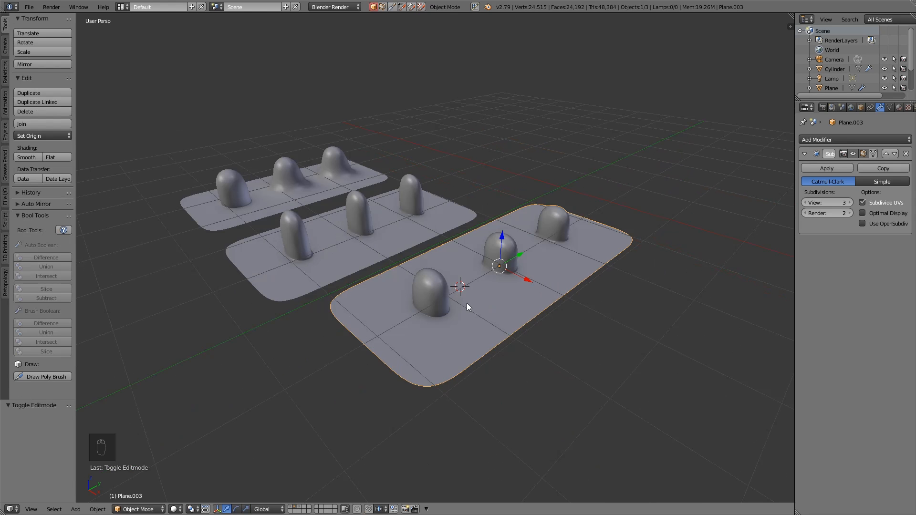
mouse_move(438, 303)
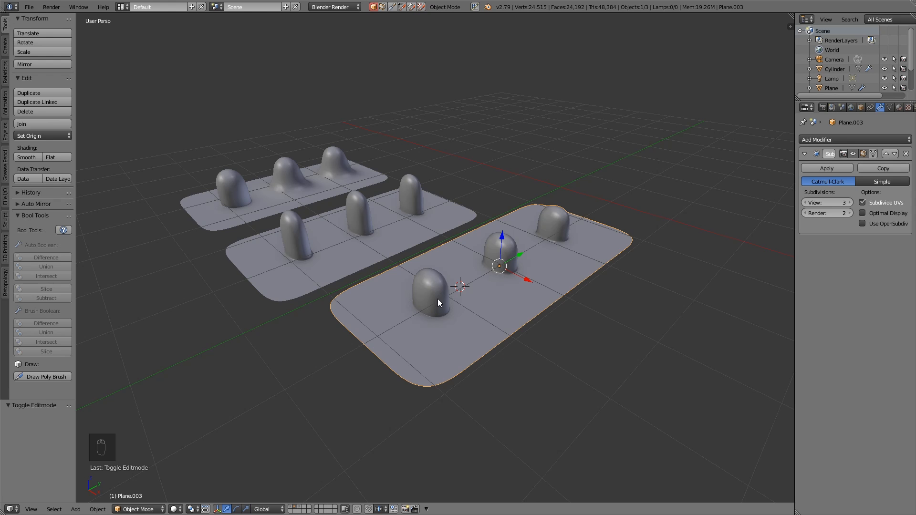
key("Tab")
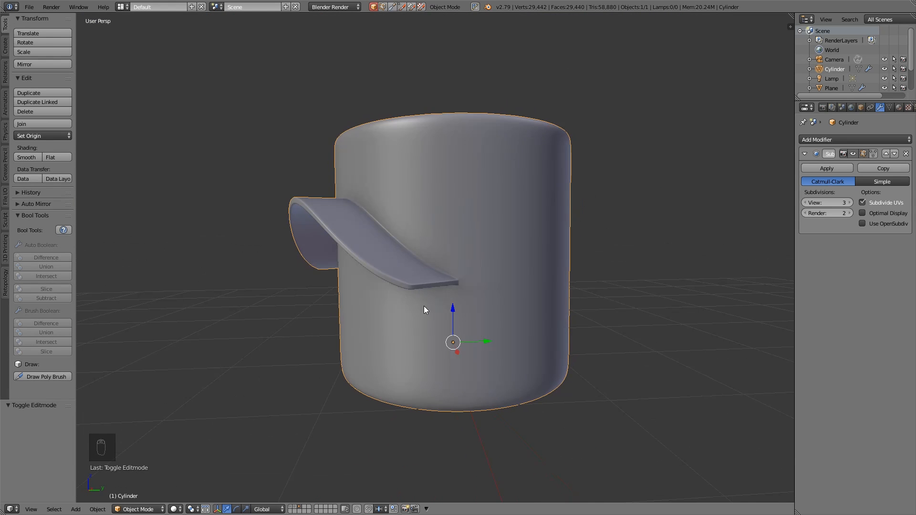
mouse_move(388, 231)
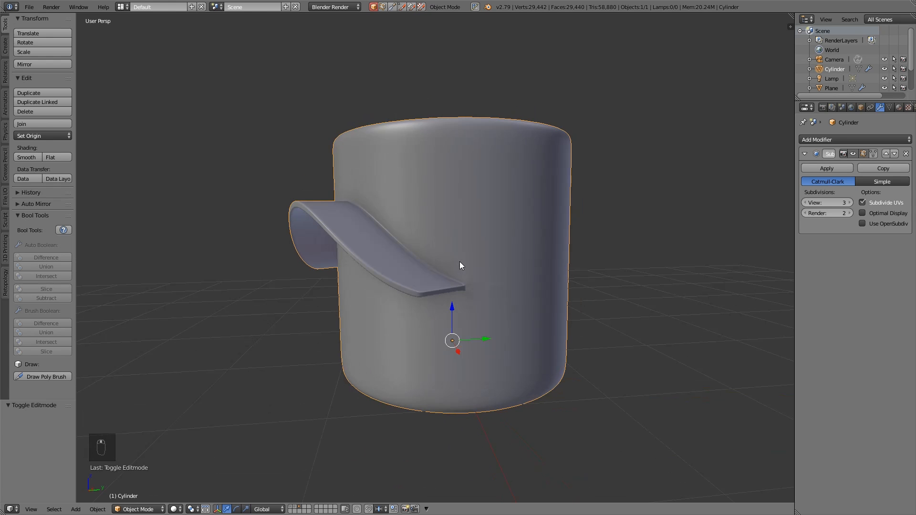
mouse_move(472, 330)
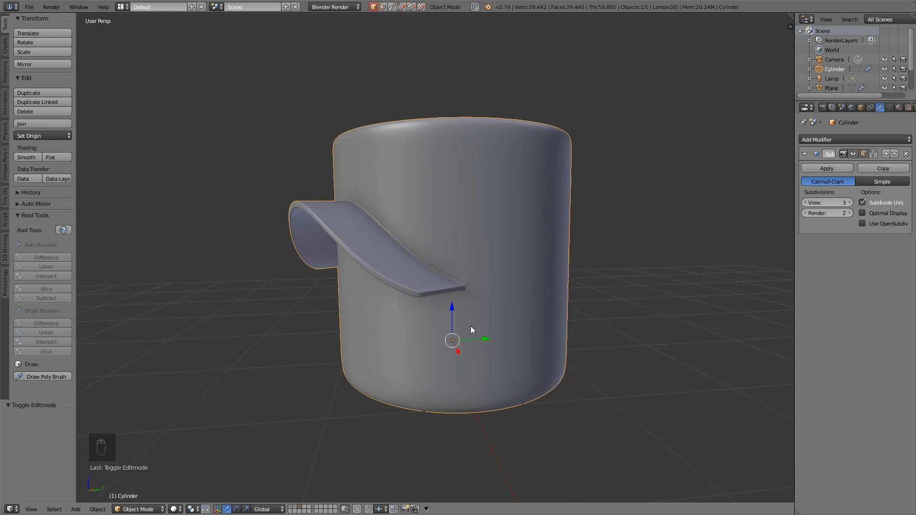
mouse_move(361, 209)
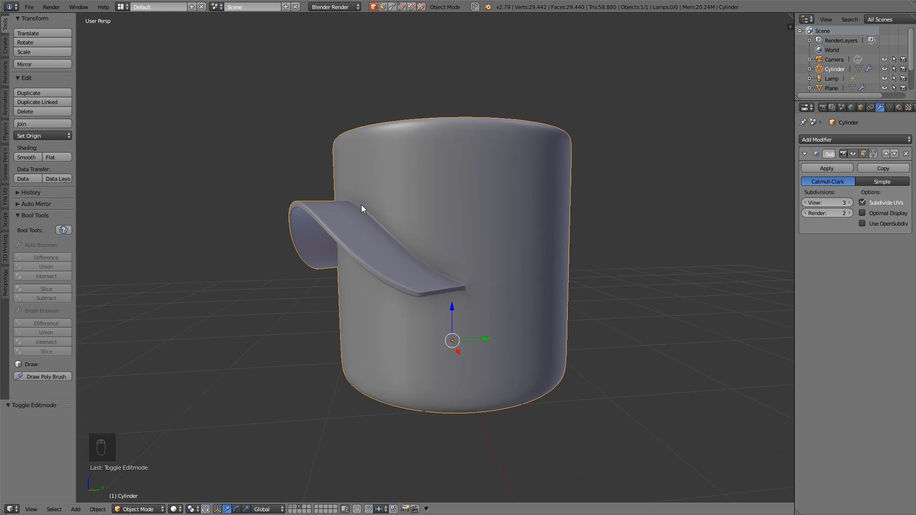
mouse_move(508, 329)
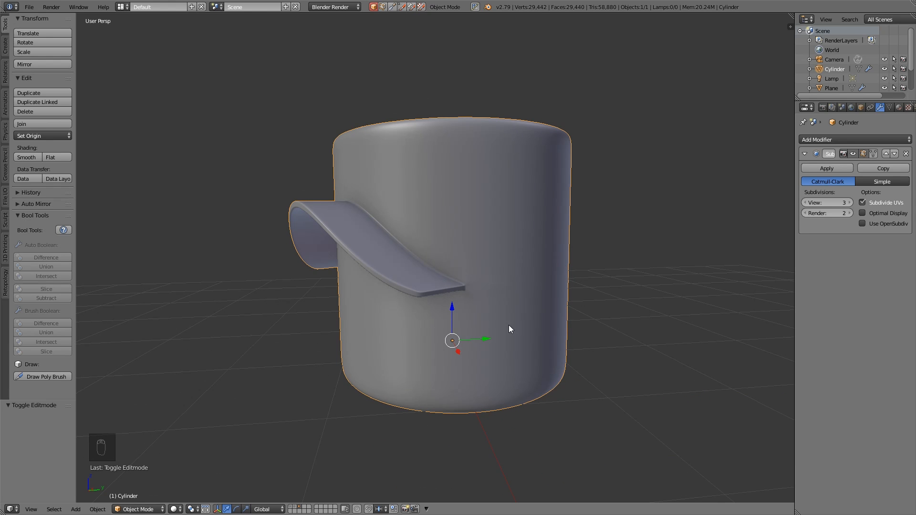
mouse_move(456, 299)
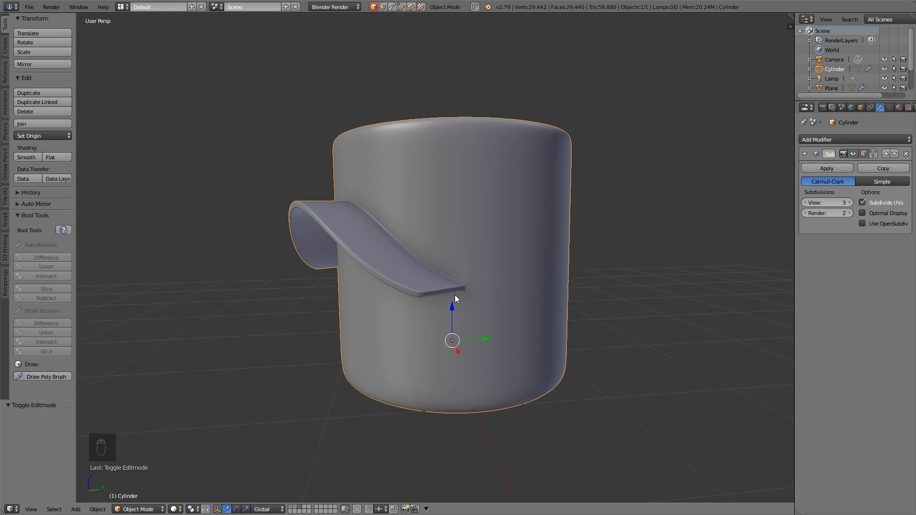
mouse_move(503, 257)
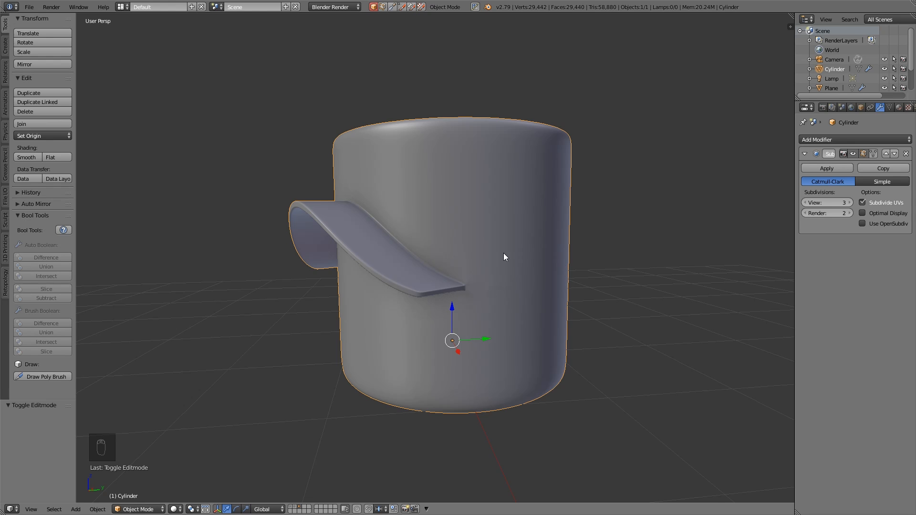
mouse_move(400, 279)
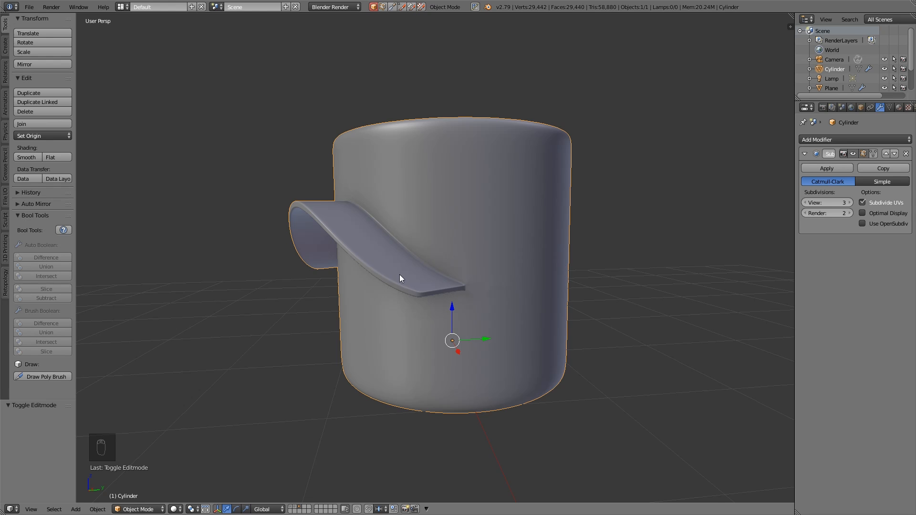
mouse_move(335, 202)
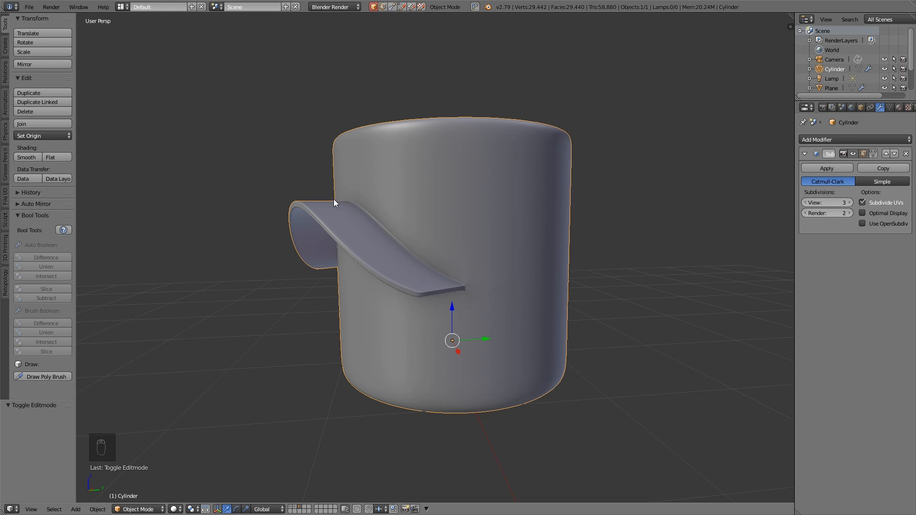
mouse_move(513, 319)
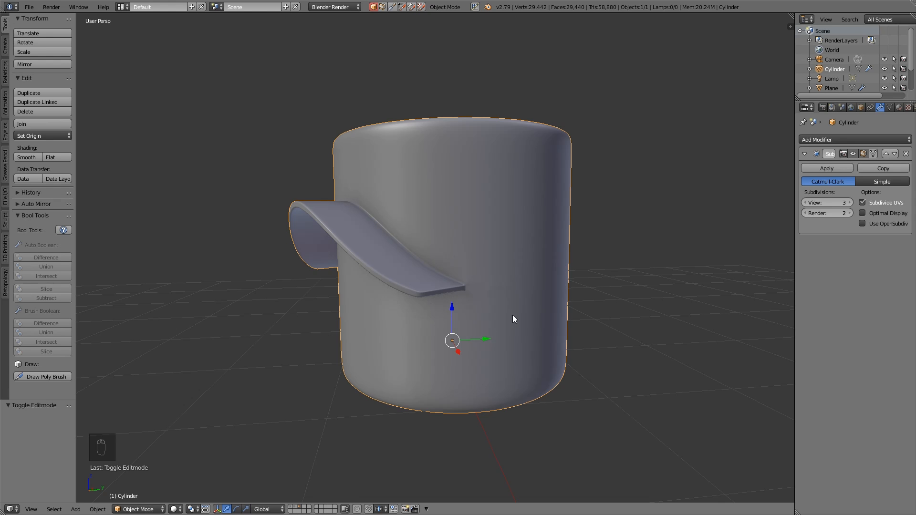
mouse_move(511, 323)
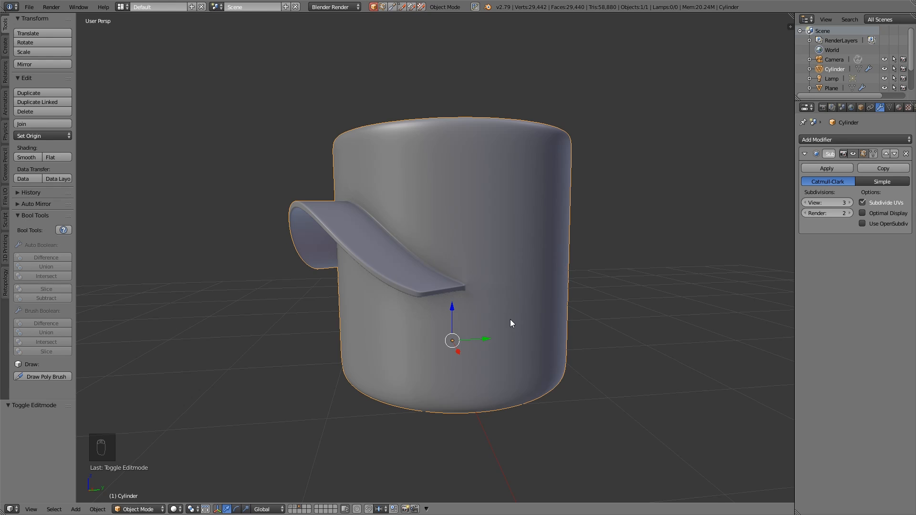
mouse_move(556, 371)
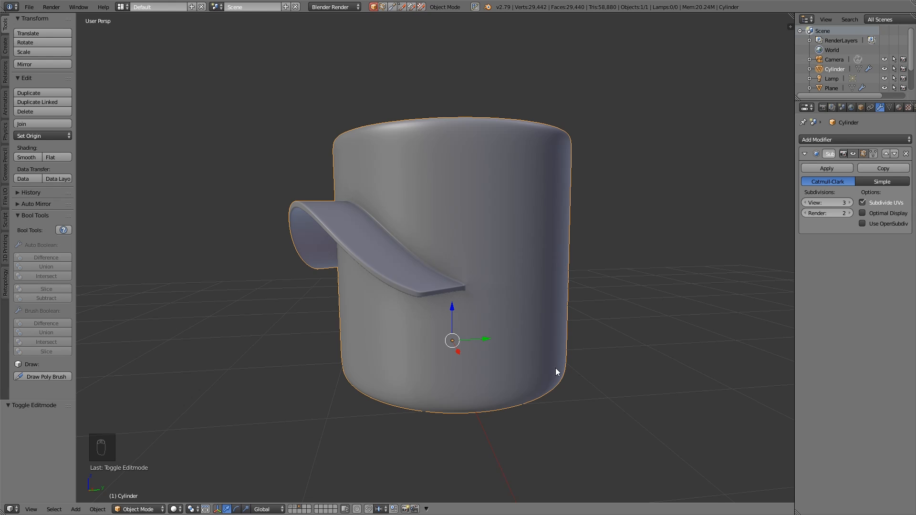
scroll("down", 3)
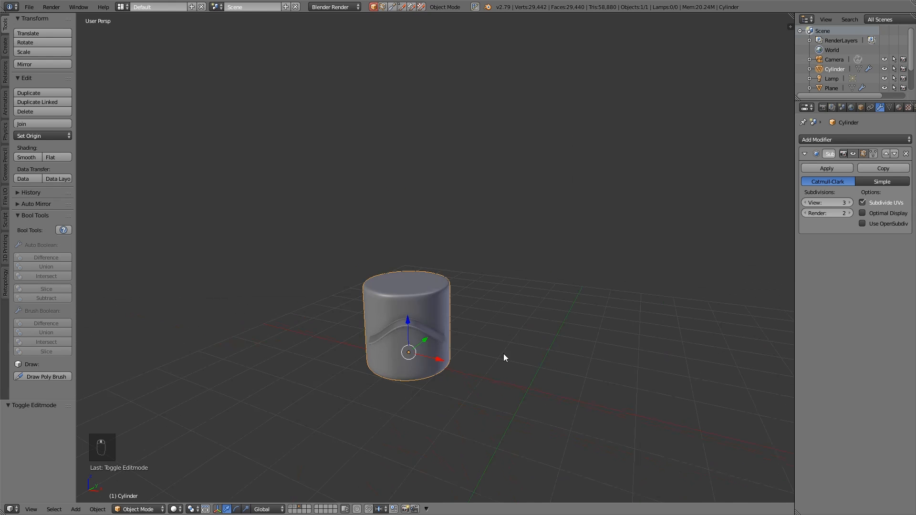
Step: Snap the 3D cursor to the world centre, add a cylinder there, and edit its mesh
key("shift+s")
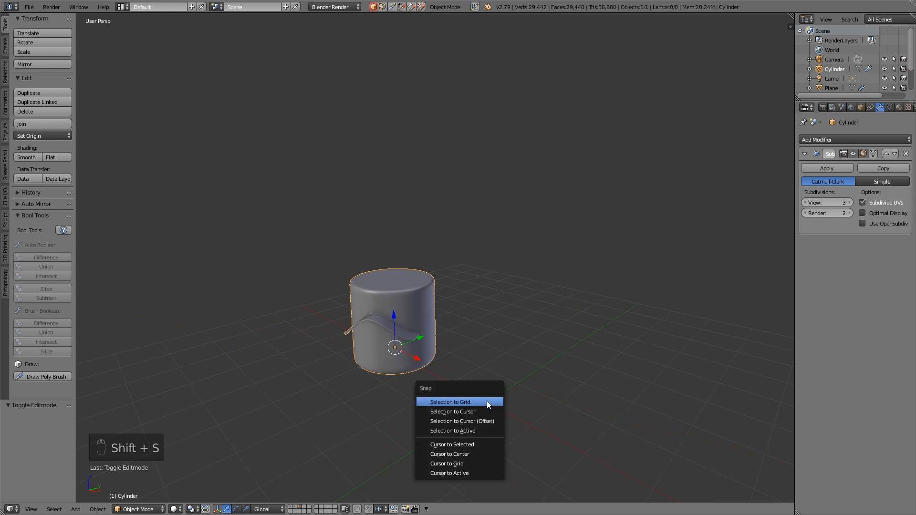
left_click(450, 454)
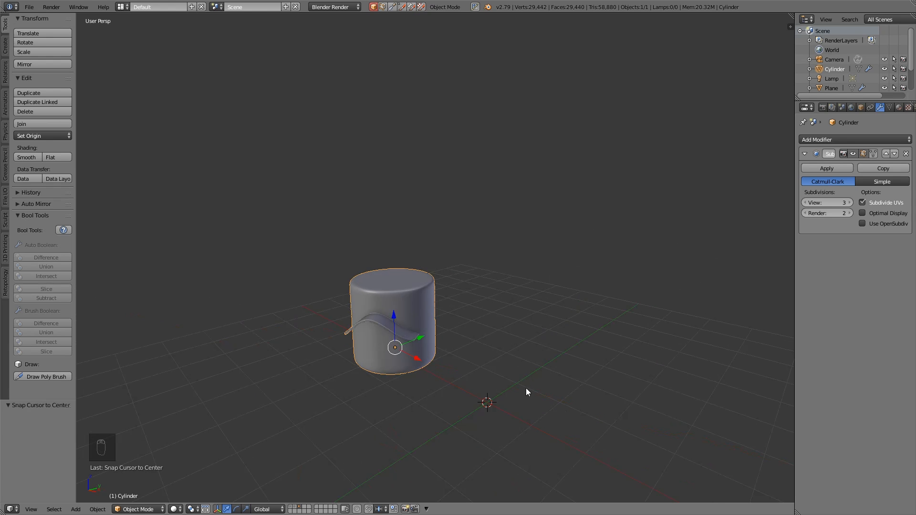
left_click(74, 508)
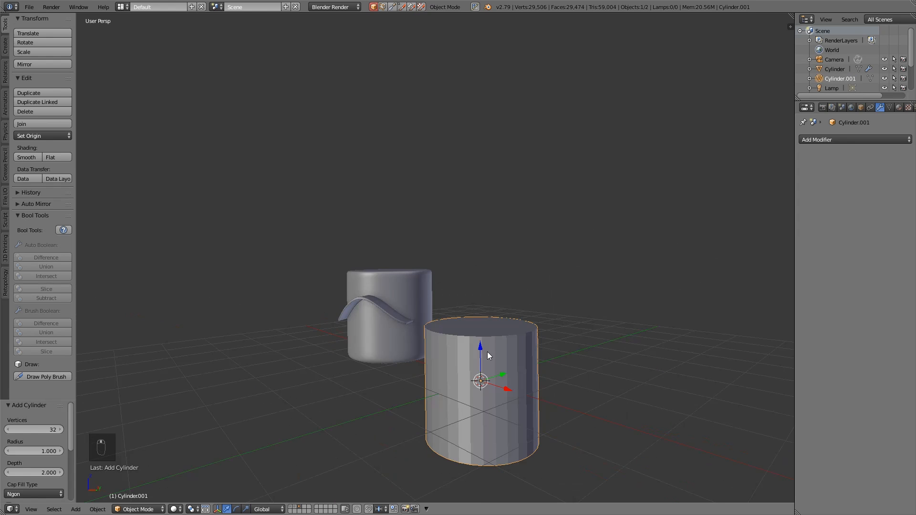
key("Tab")
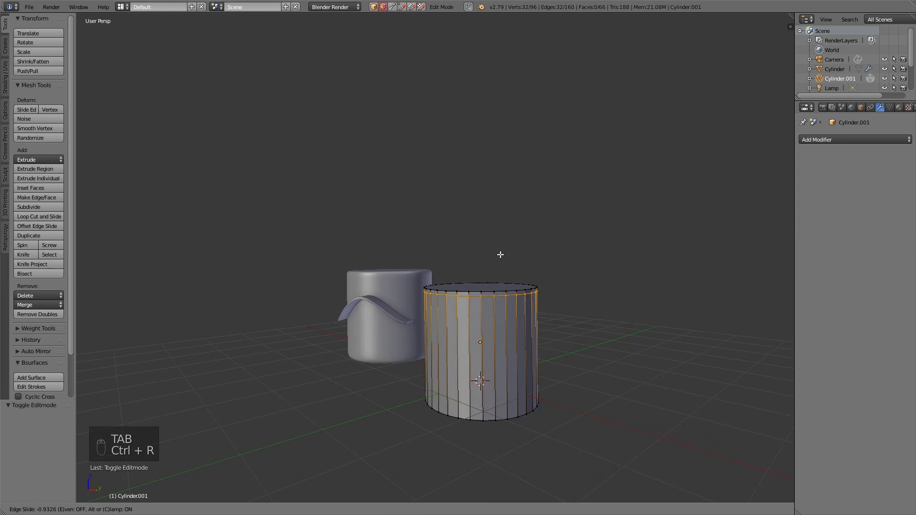
Step: Cut an edge loop with Ctrl+R around the middle of the new cylinder
key("Ctrl+R")
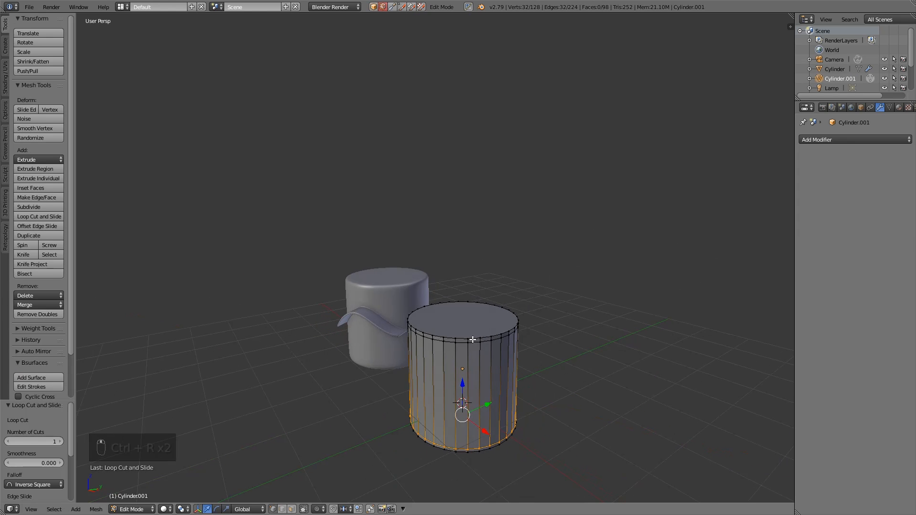
left_click(30, 188)
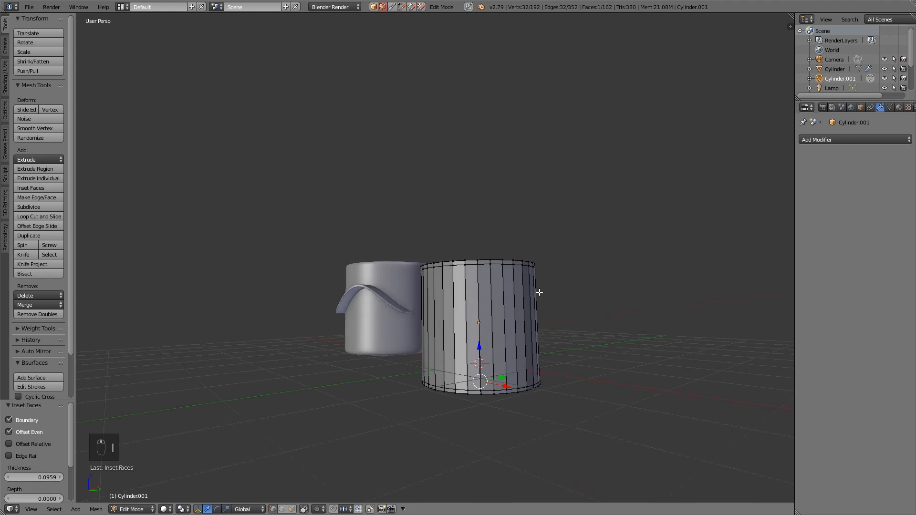
key("ctrl+r")
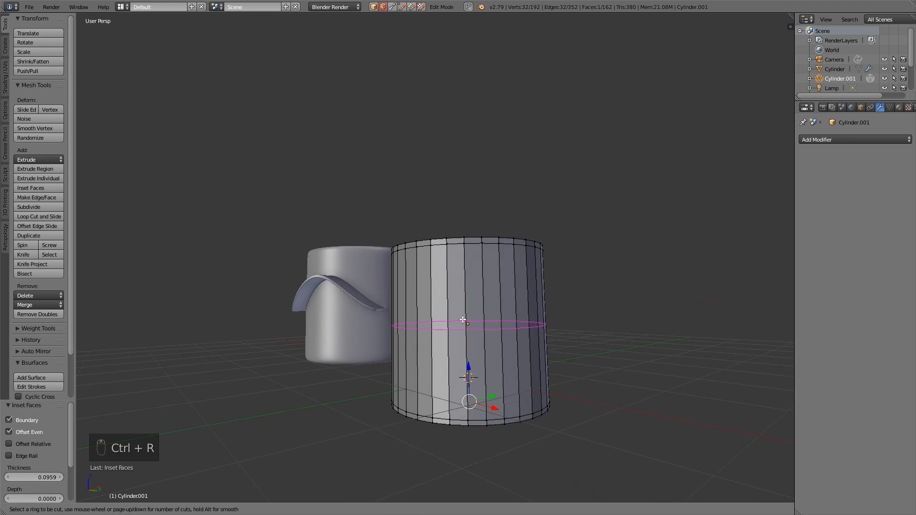
left_click(468, 324)
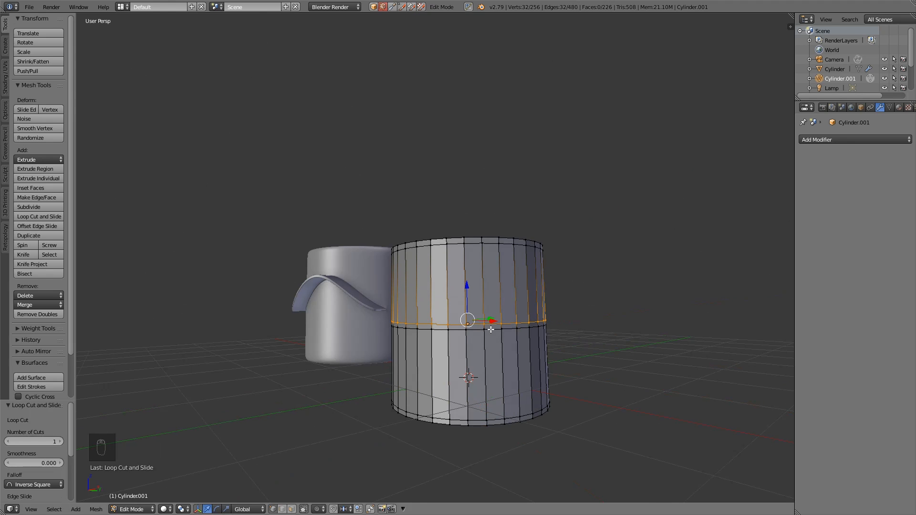
mouse_move(366, 309)
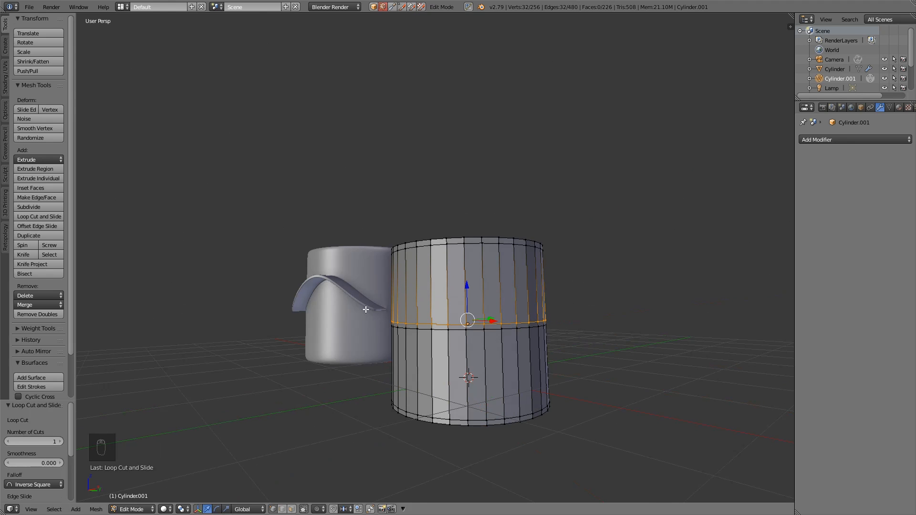
mouse_move(303, 293)
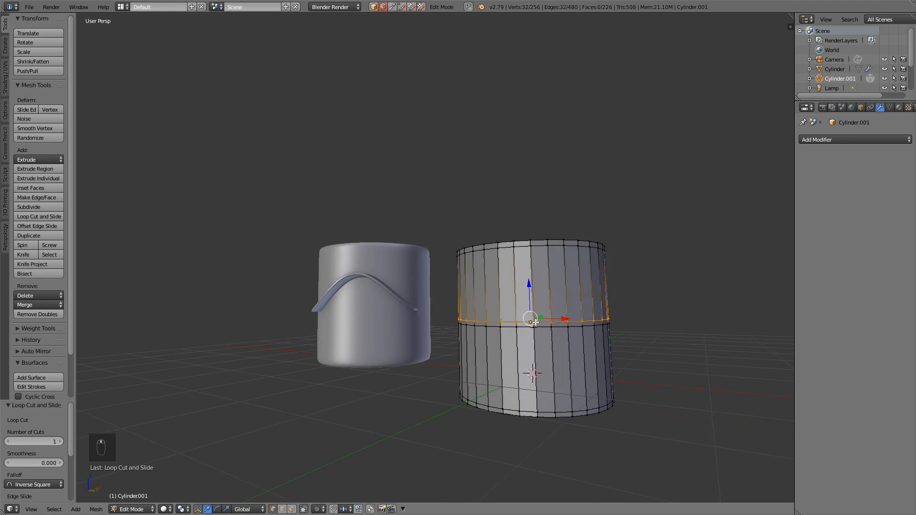
Step: Select a vertex on the middle loop and raise it along Z so the loop arches upward
left_click(566, 346)
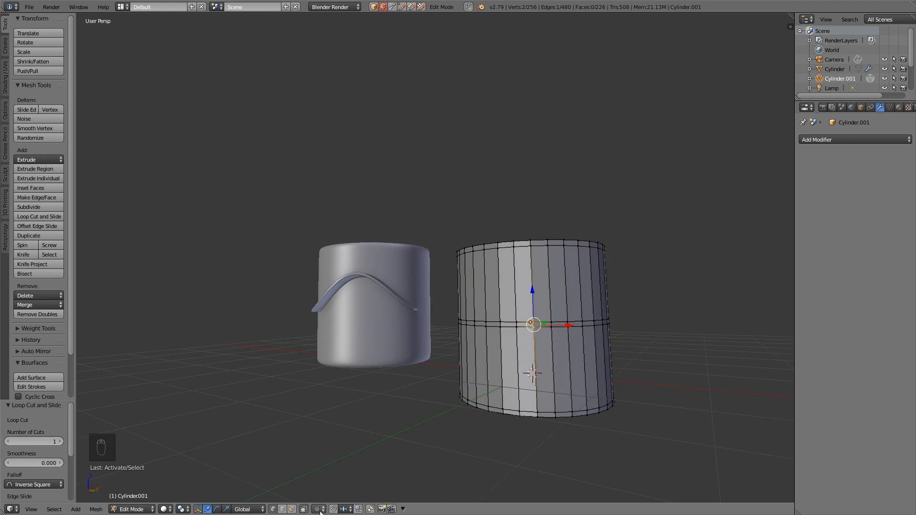
mouse_move(553, 322)
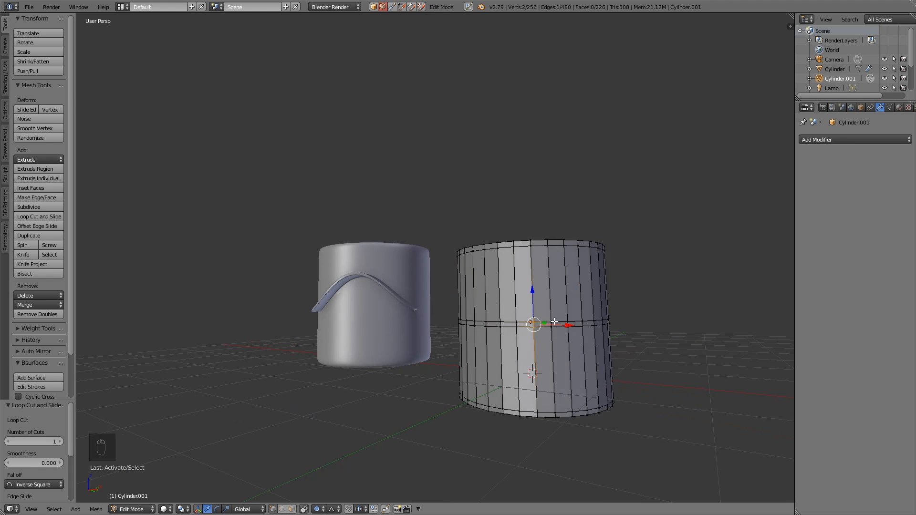
key("g")
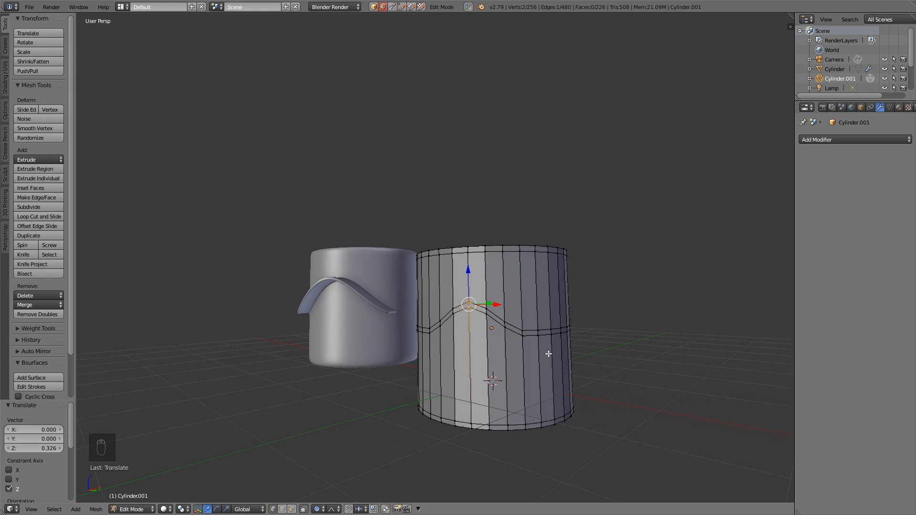
Step: In Face select, frame the arched face strip and inset it with a small thickness
key("ctrl+tab")
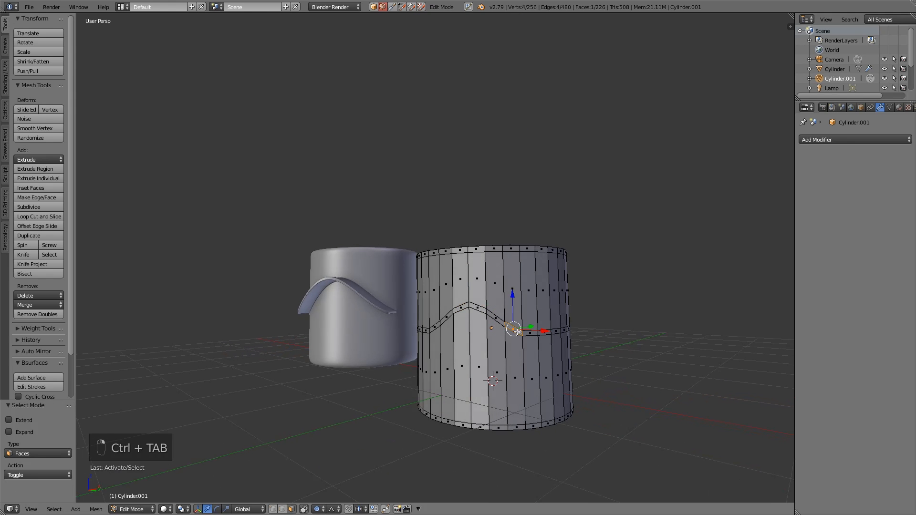
key("NUMPAD_PERIOD")
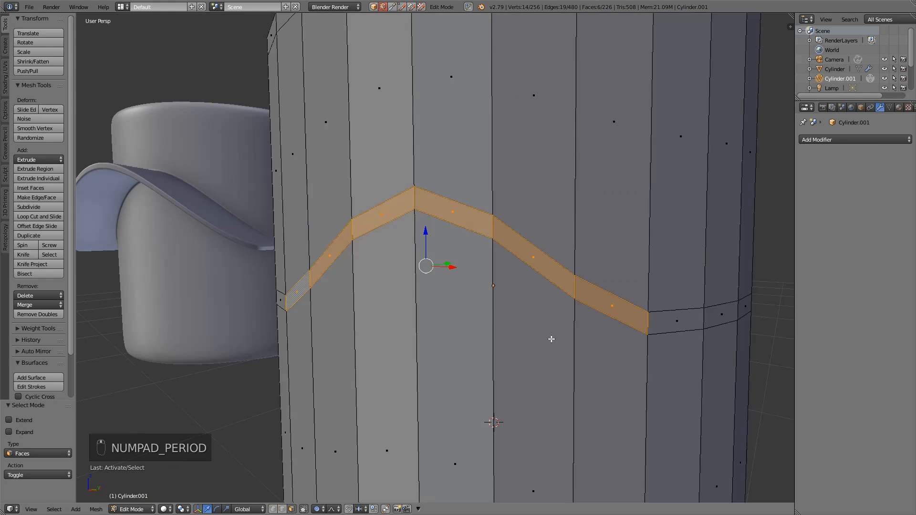
left_click(31, 188)
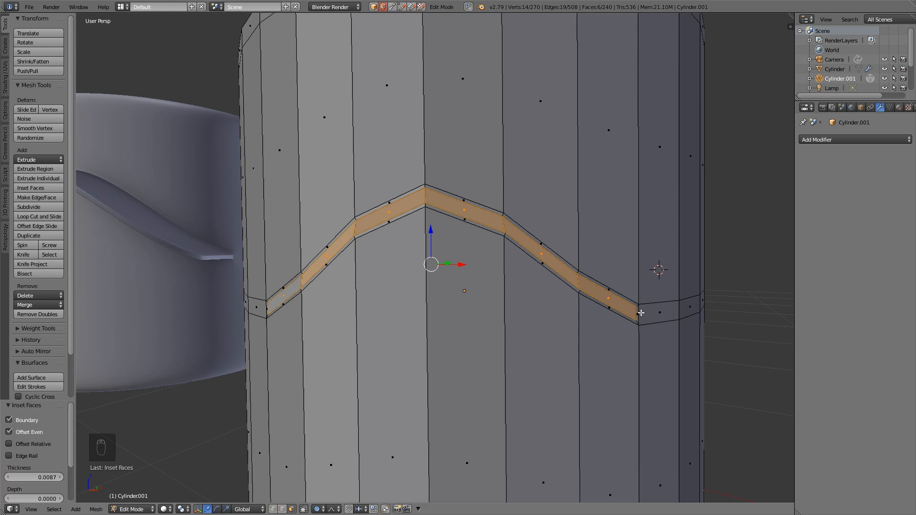
mouse_move(611, 361)
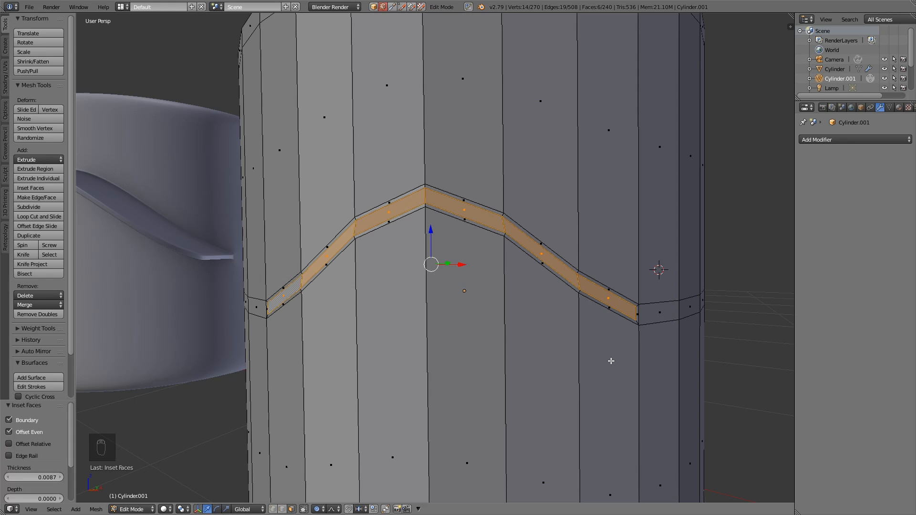
Step: Extrude the strip outward from the cylinder's side and move the new section into place
key("e")
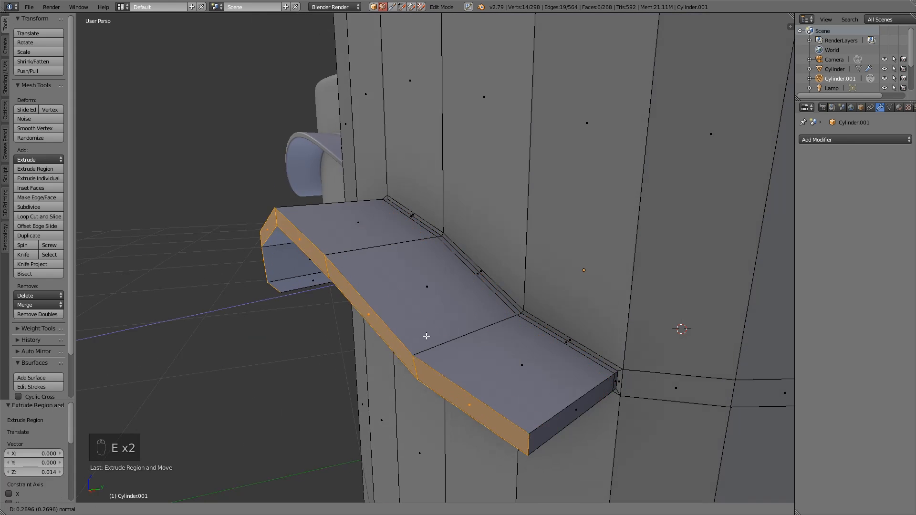
key("ctrl+z")
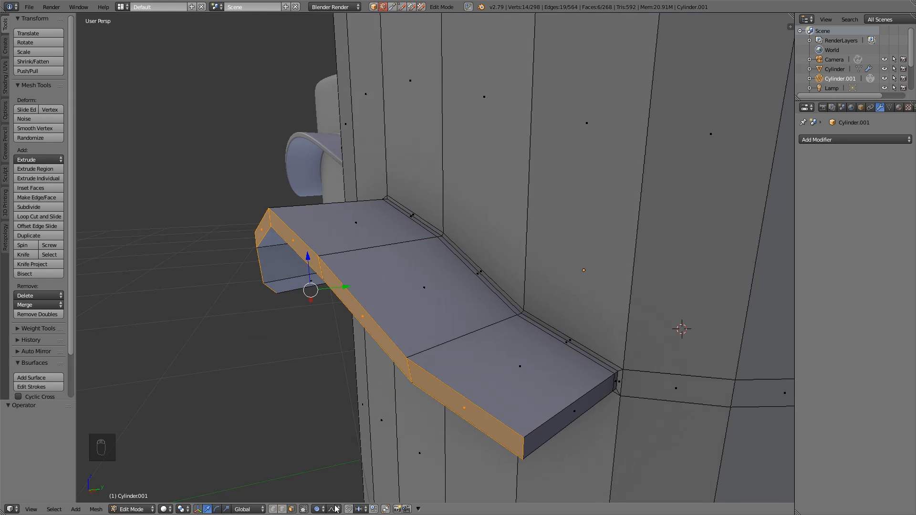
mouse_move(319, 508)
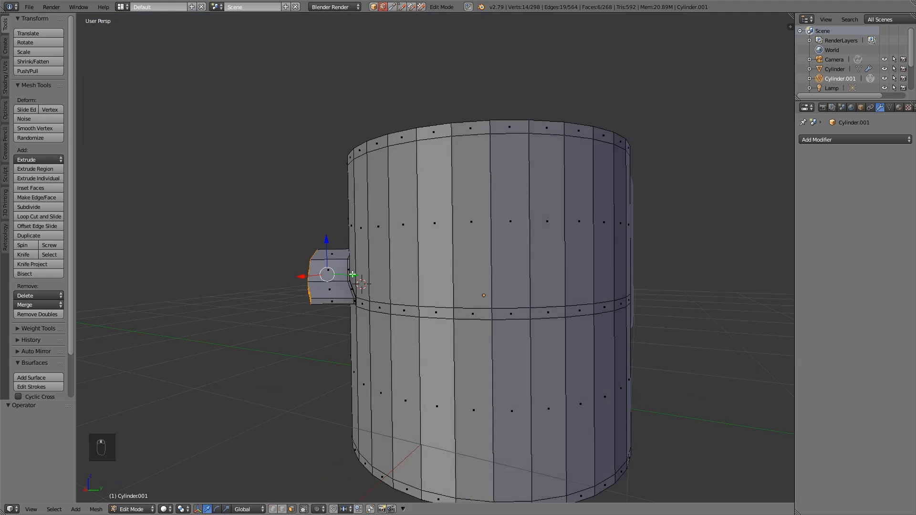
key("g")
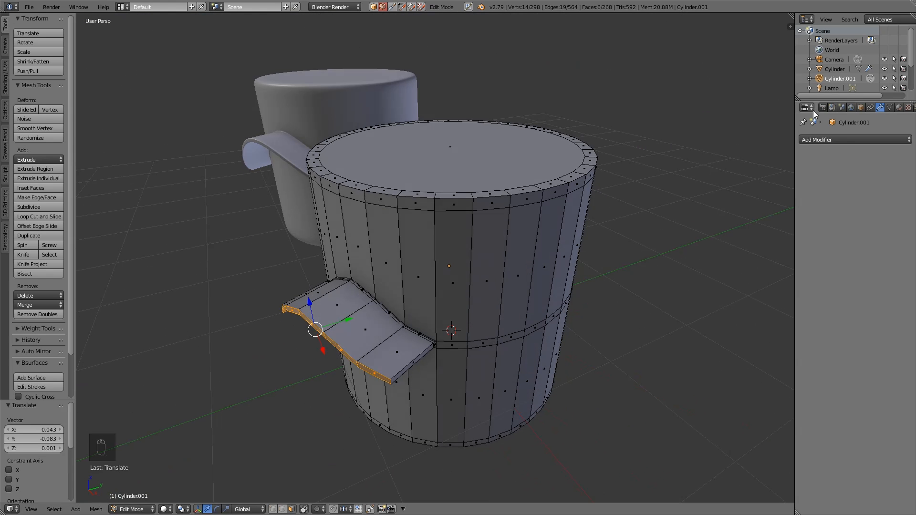
Step: Add a Subdivision Surface modifier at View level 3 and set the cylinder to Smooth shading
left_click(853, 139)
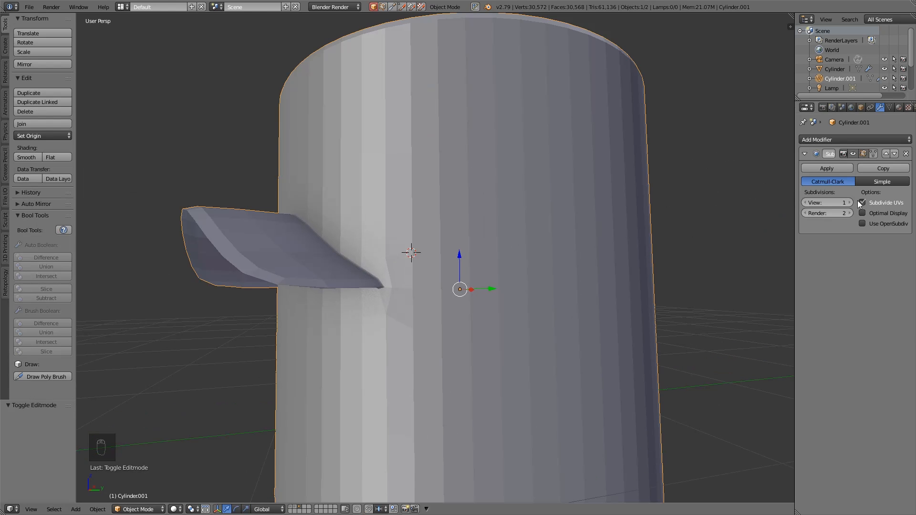
left_click(844, 202)
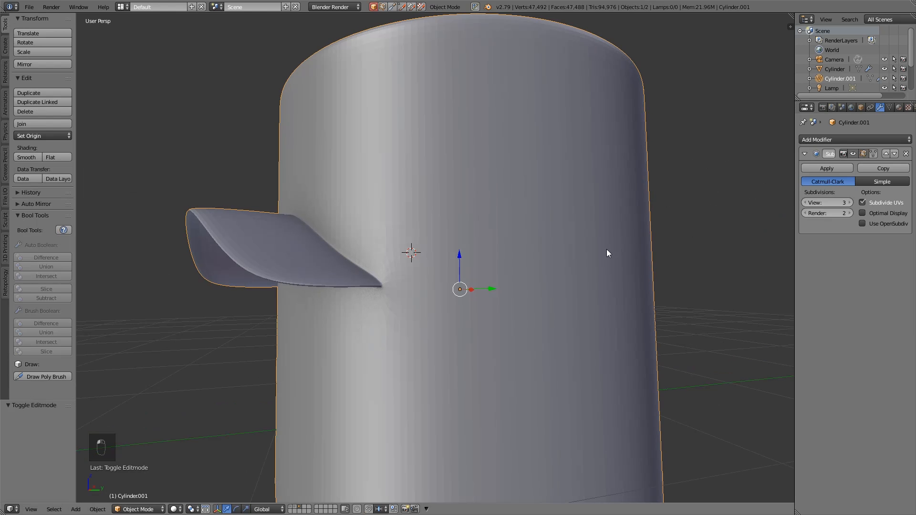
left_click(27, 156)
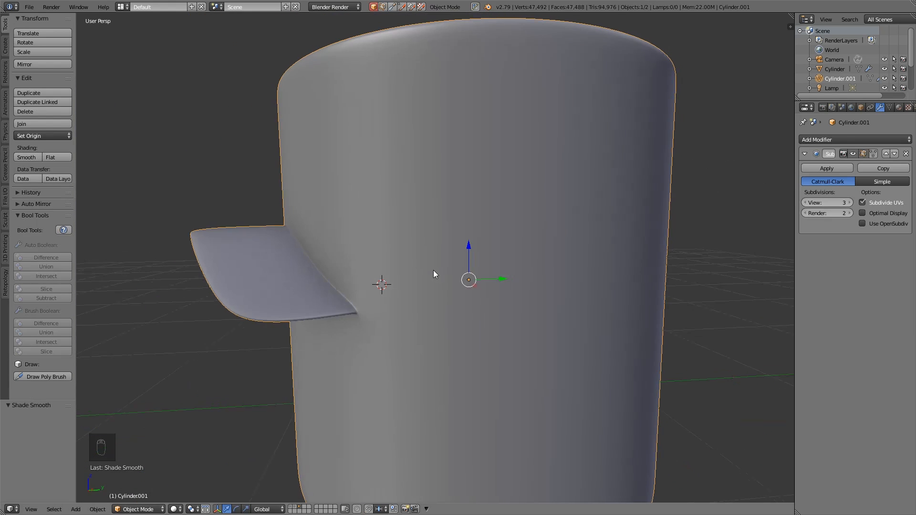
Step: Loop-cut one edge across the strip and two around the cylinder near it, then check the smoothed result
key("Tab")
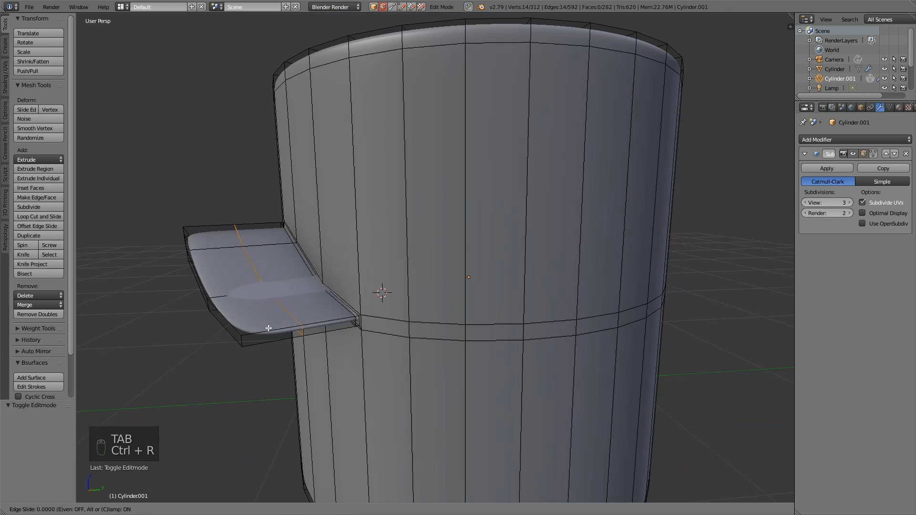
key("Tab")
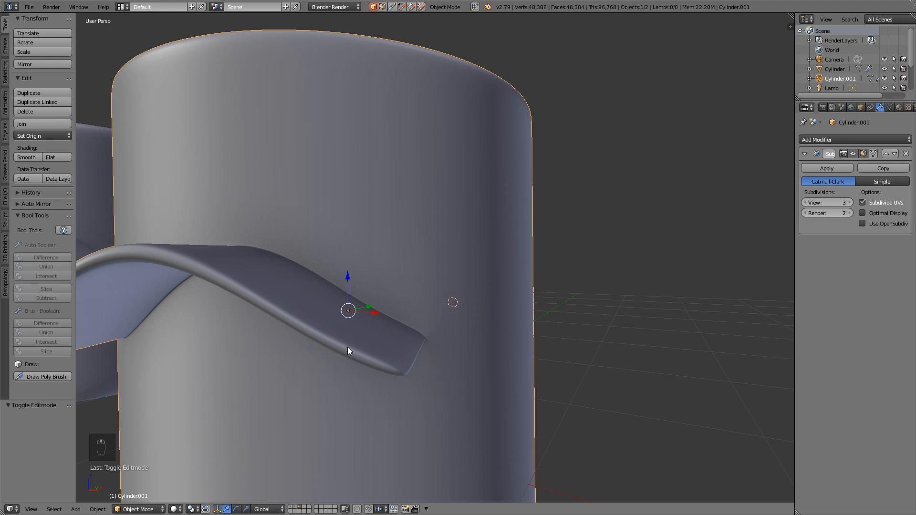
key("Tab")
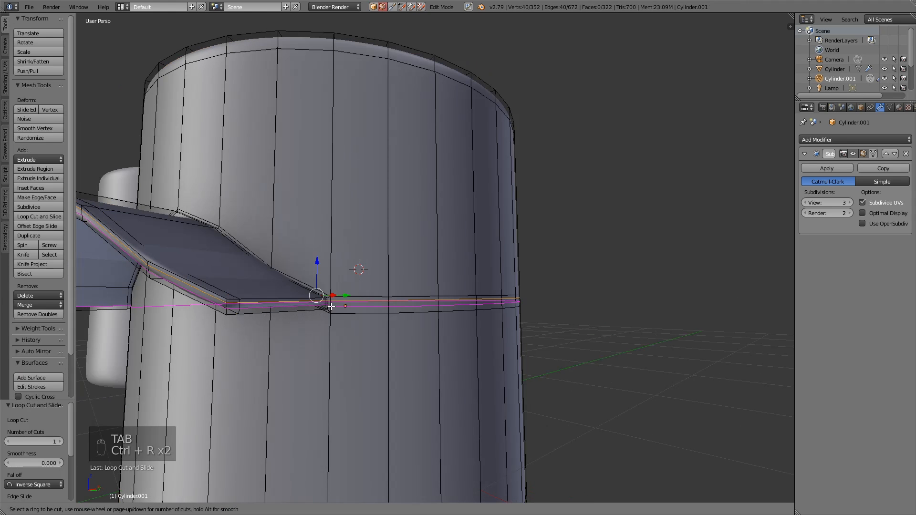
key("Tab")
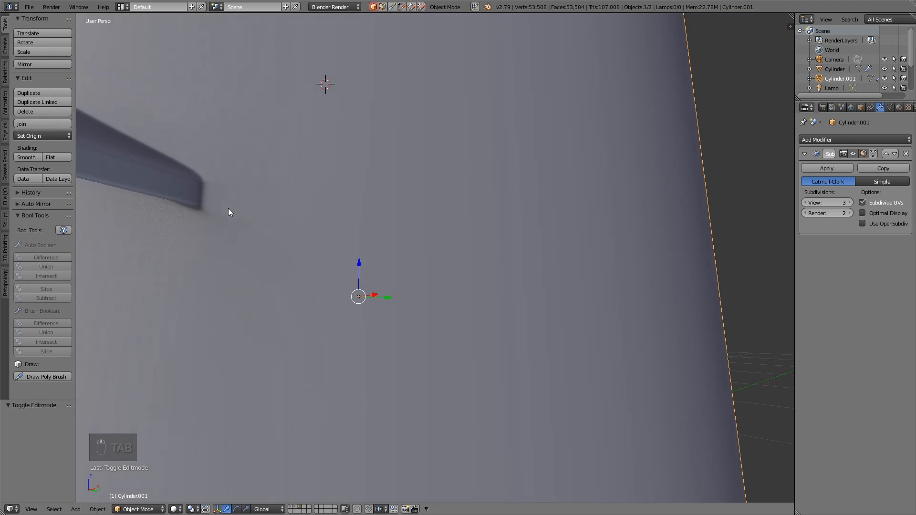
Step: Select the edge loop beneath the fin and move it up 0.05 along Z toward the strip's base
key("Tab")
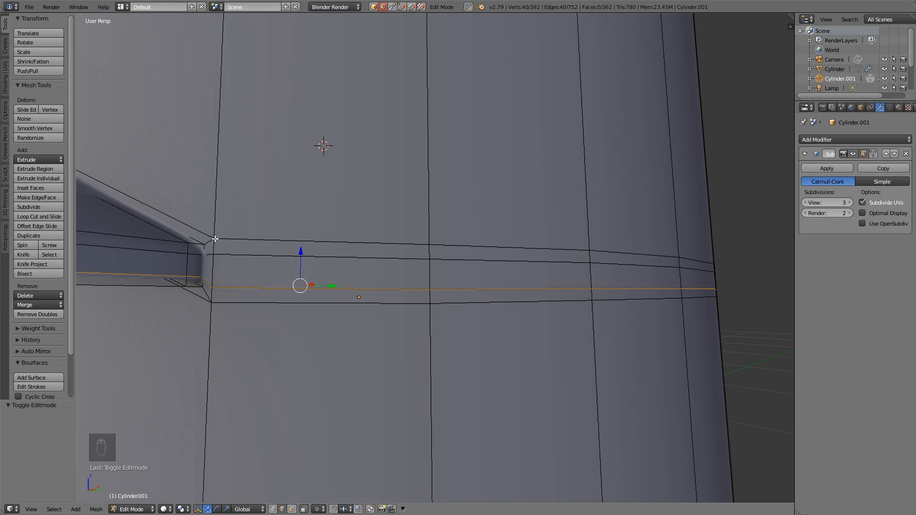
mouse_move(430, 215)
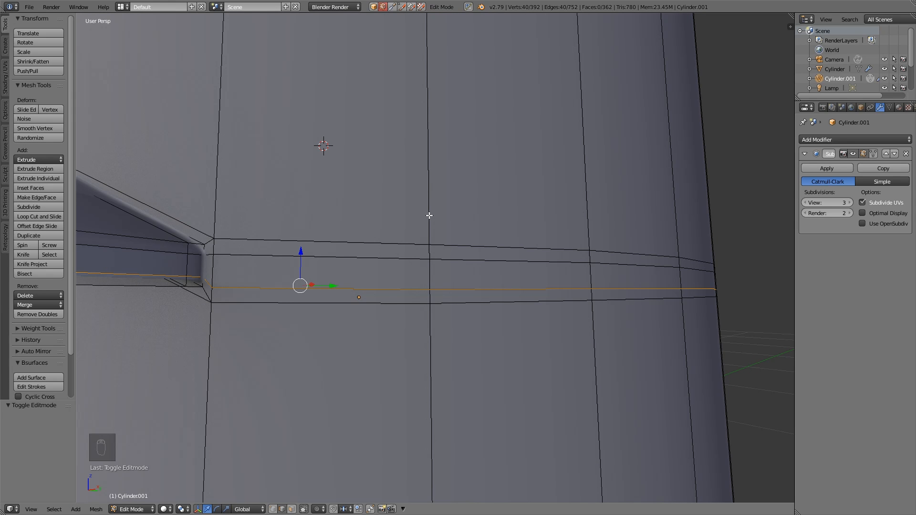
mouse_move(421, 259)
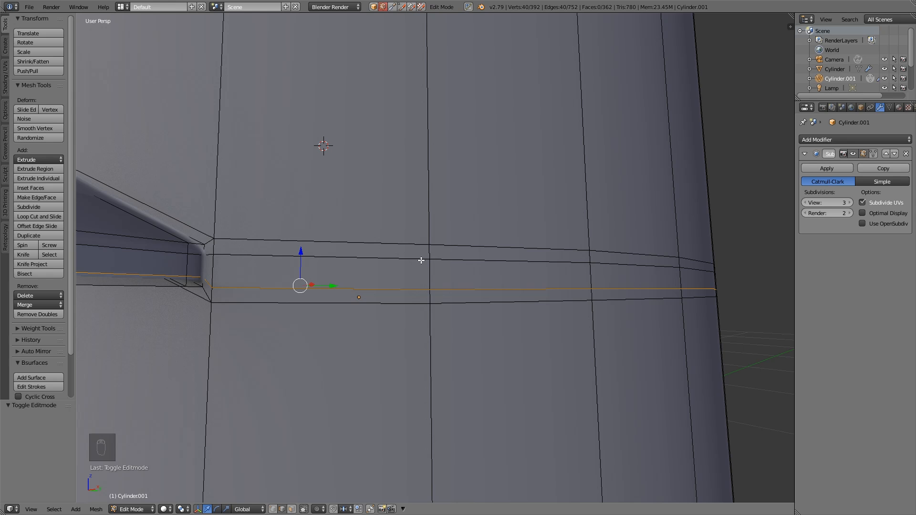
mouse_move(207, 234)
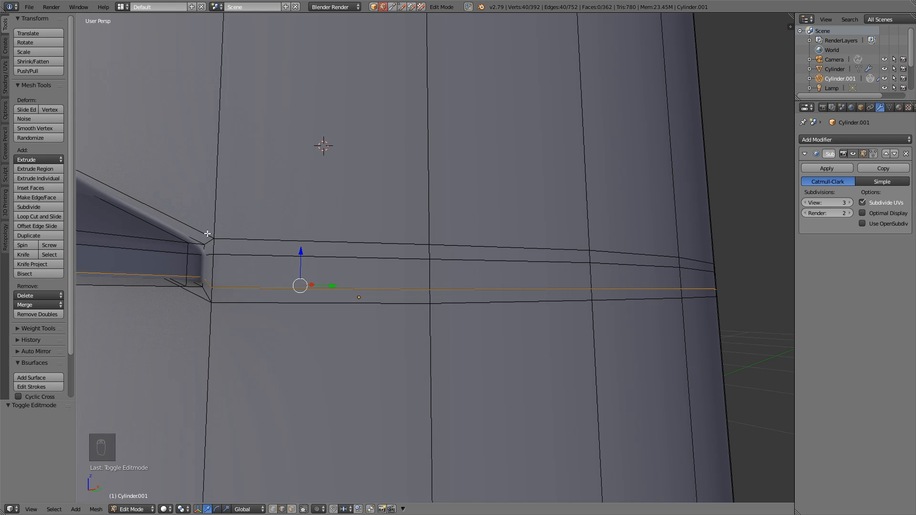
mouse_move(214, 238)
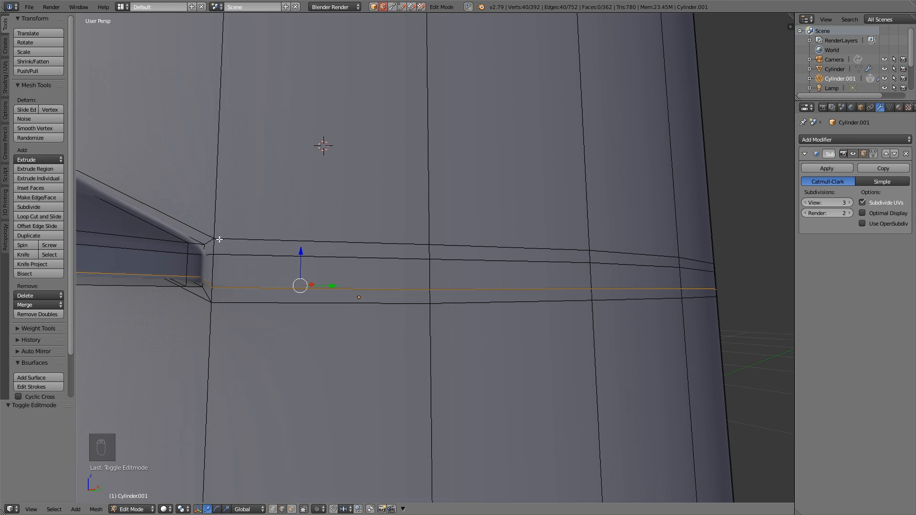
key("Tab")
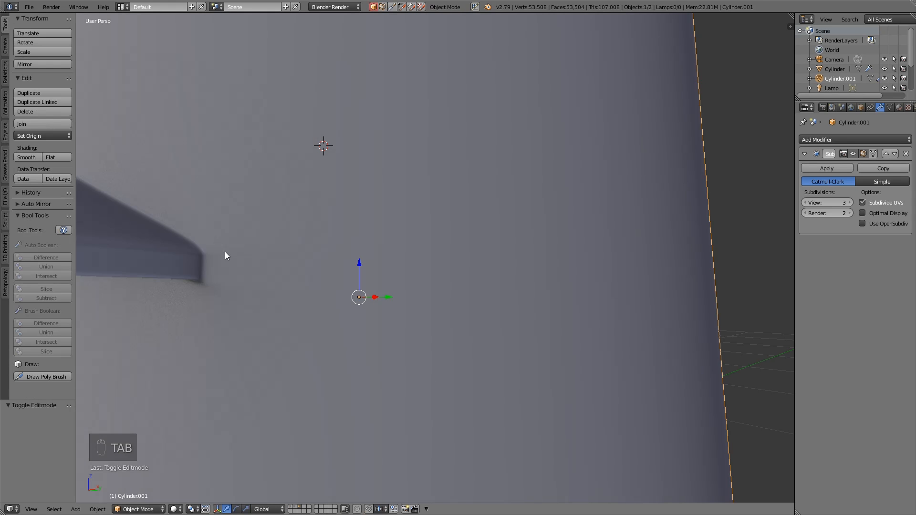
key("Tab")
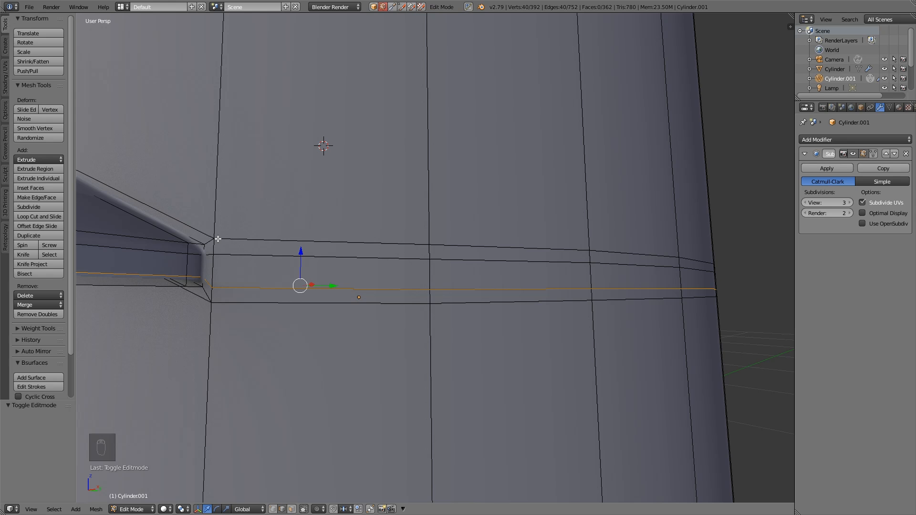
left_click(409, 242)
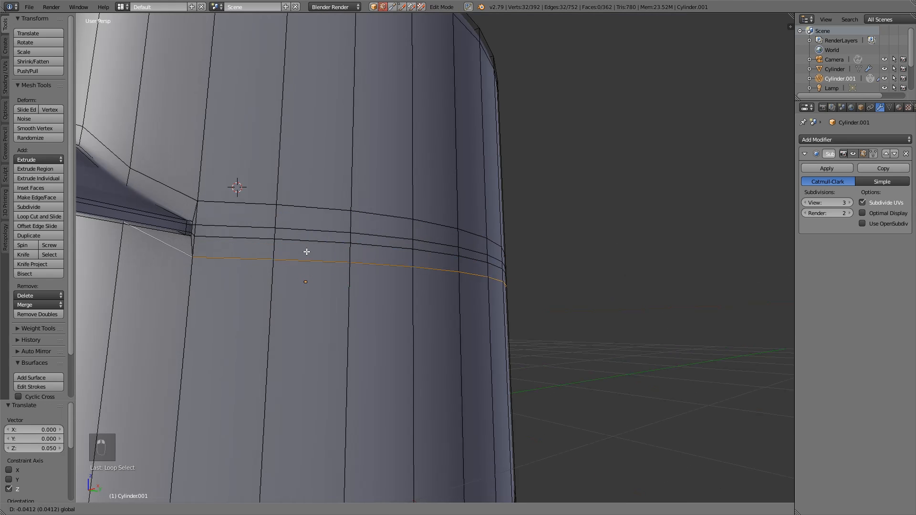
key("Tab")
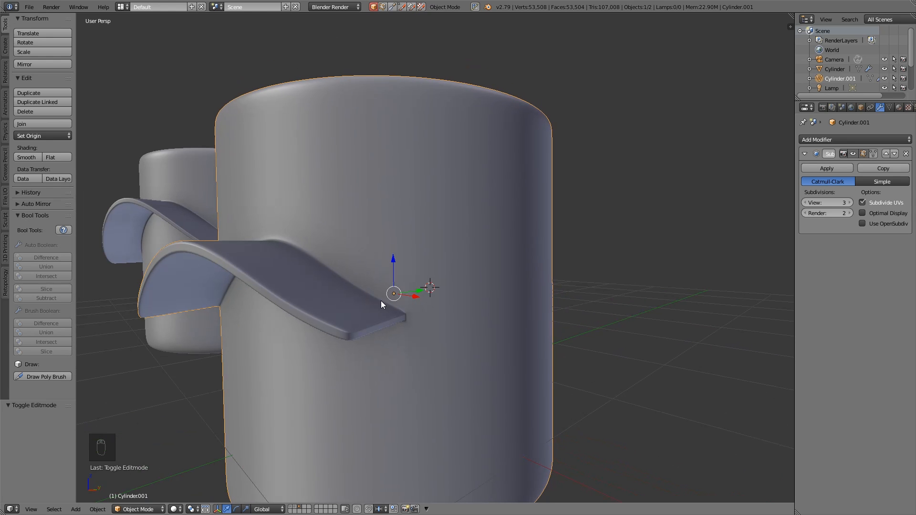
mouse_move(169, 204)
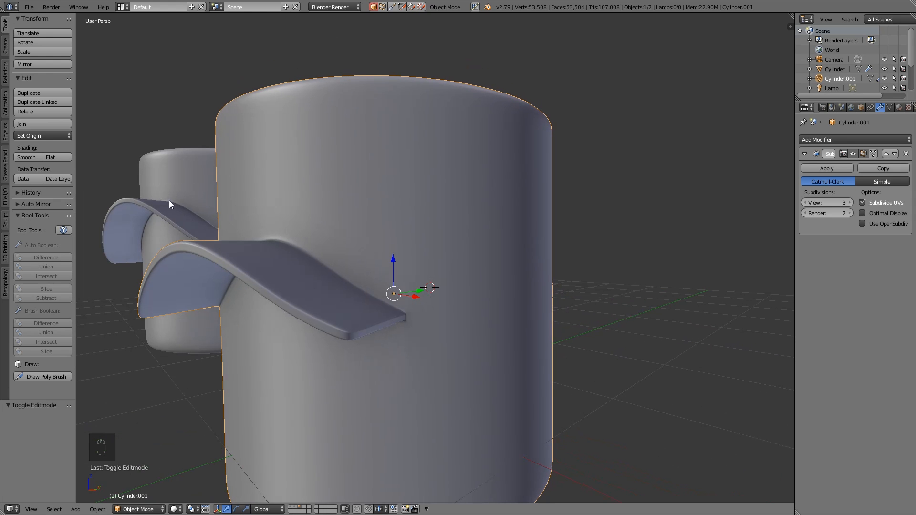
key("Tab")
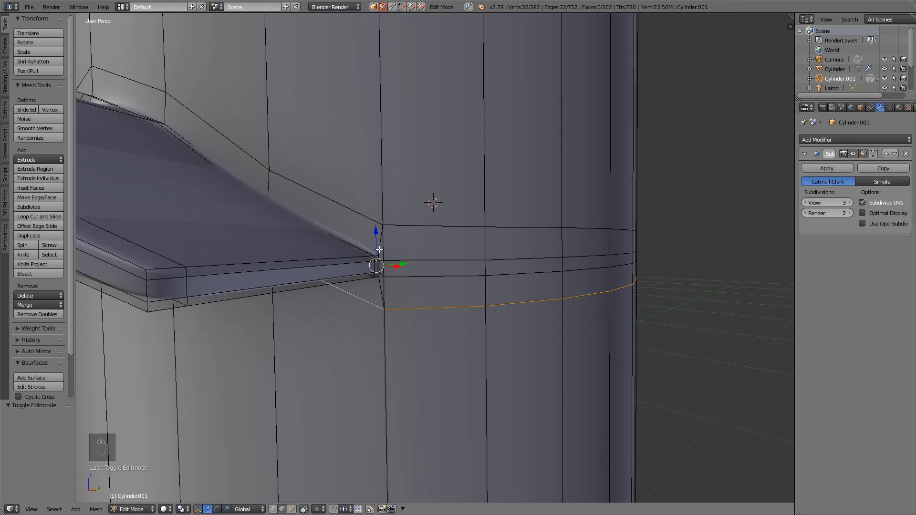
Step: Loop-cut a new edge around the cylinder right at the strip's base
key("ctrl+r")
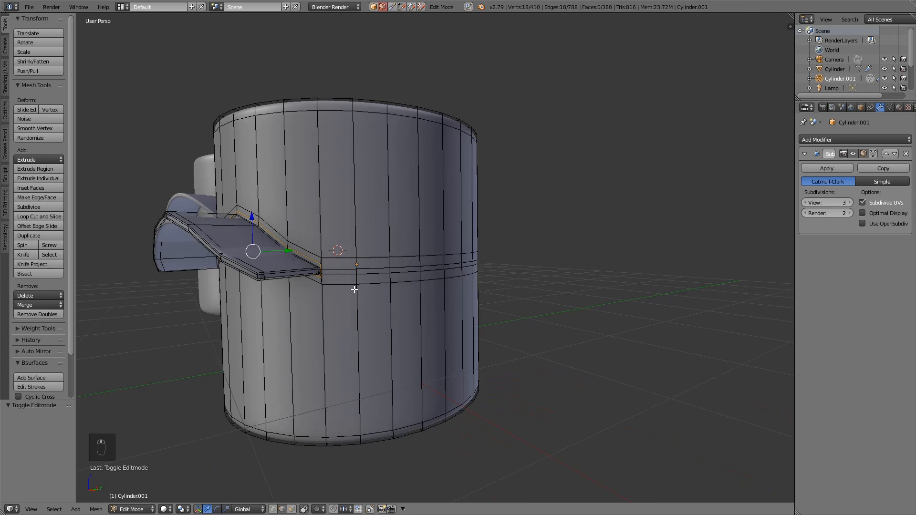
mouse_move(793, 197)
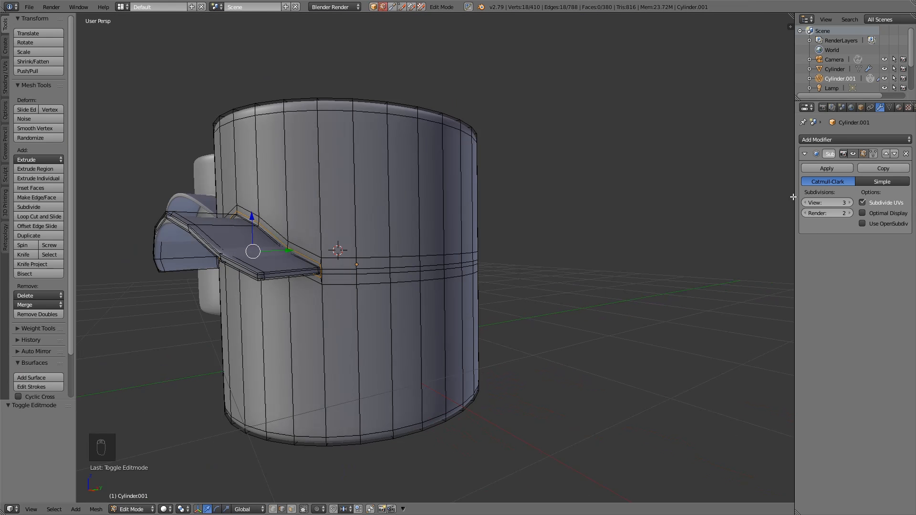
mouse_move(366, 220)
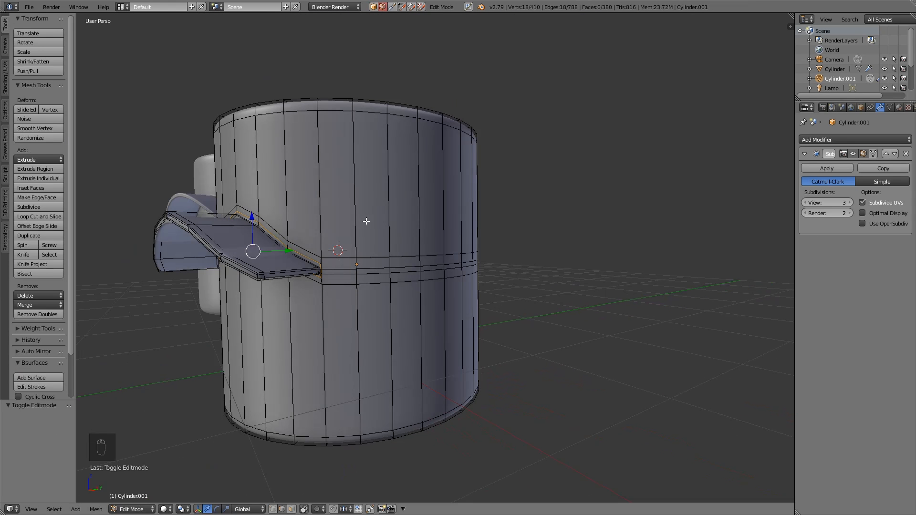
mouse_move(422, 180)
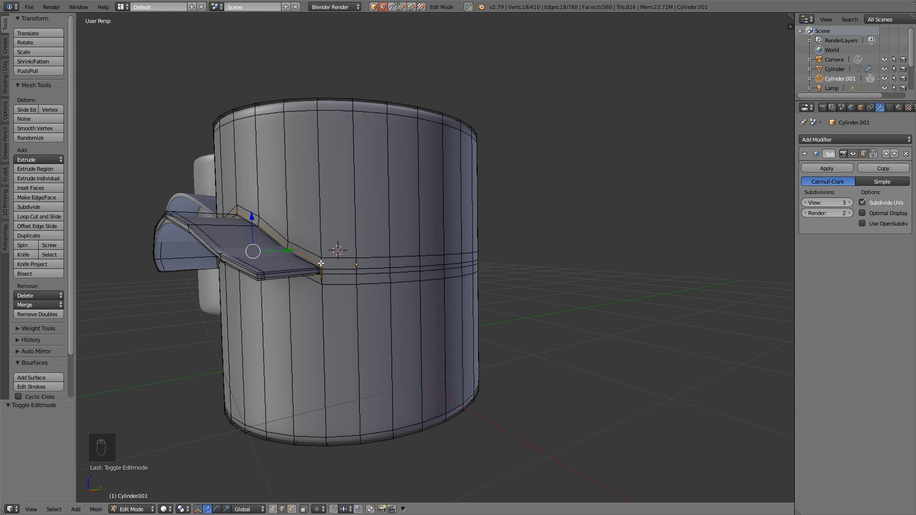
mouse_move(328, 275)
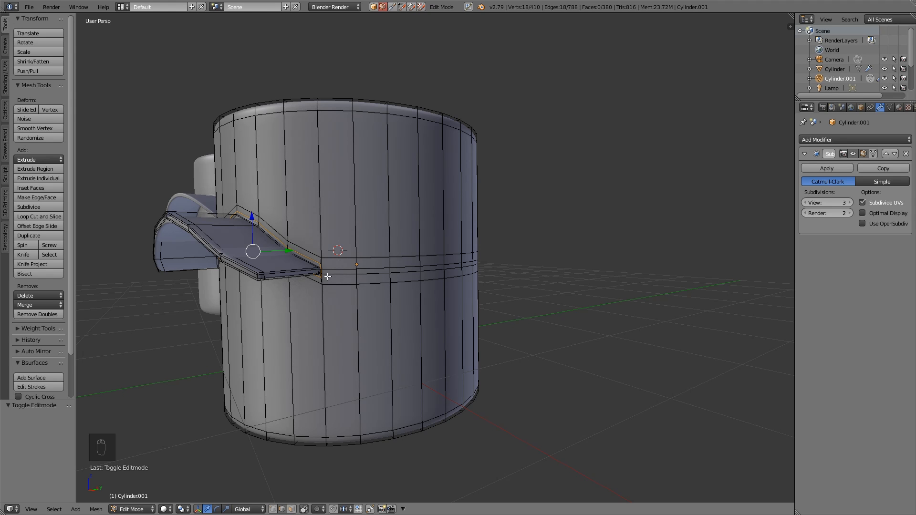
mouse_move(188, 225)
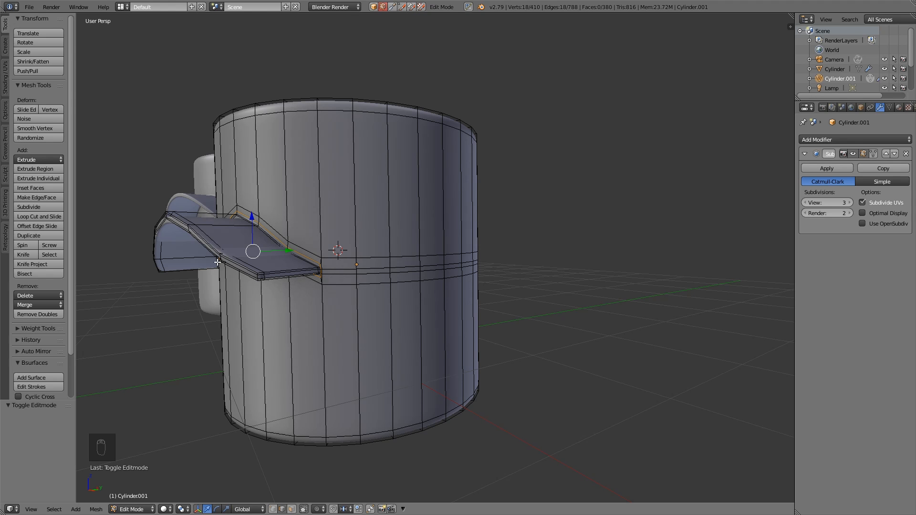
mouse_move(376, 253)
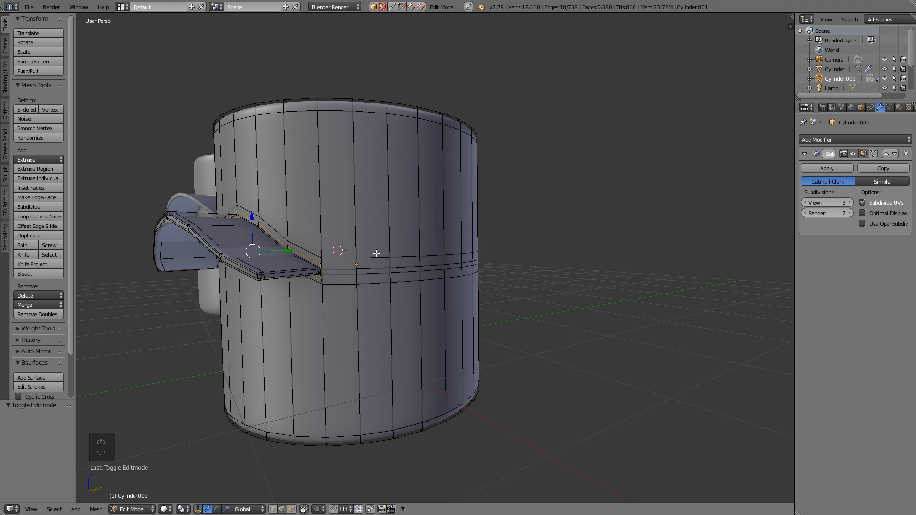
mouse_move(333, 268)
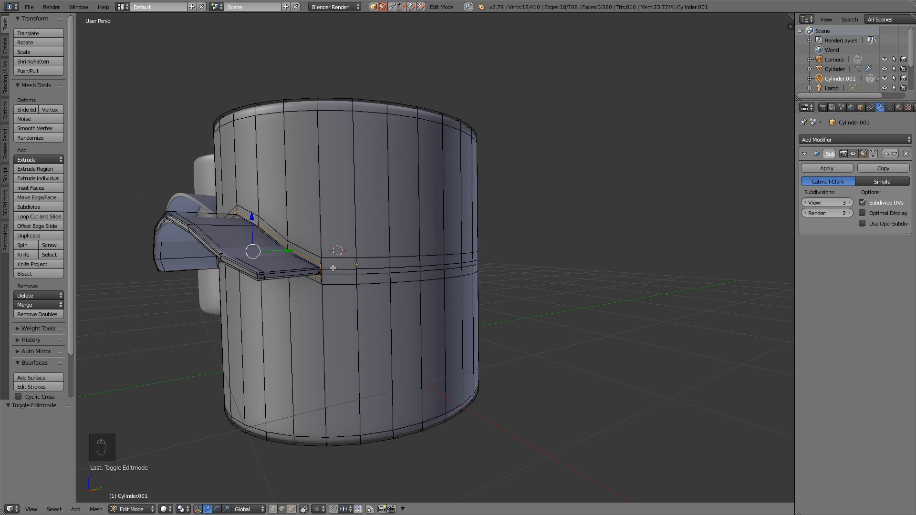